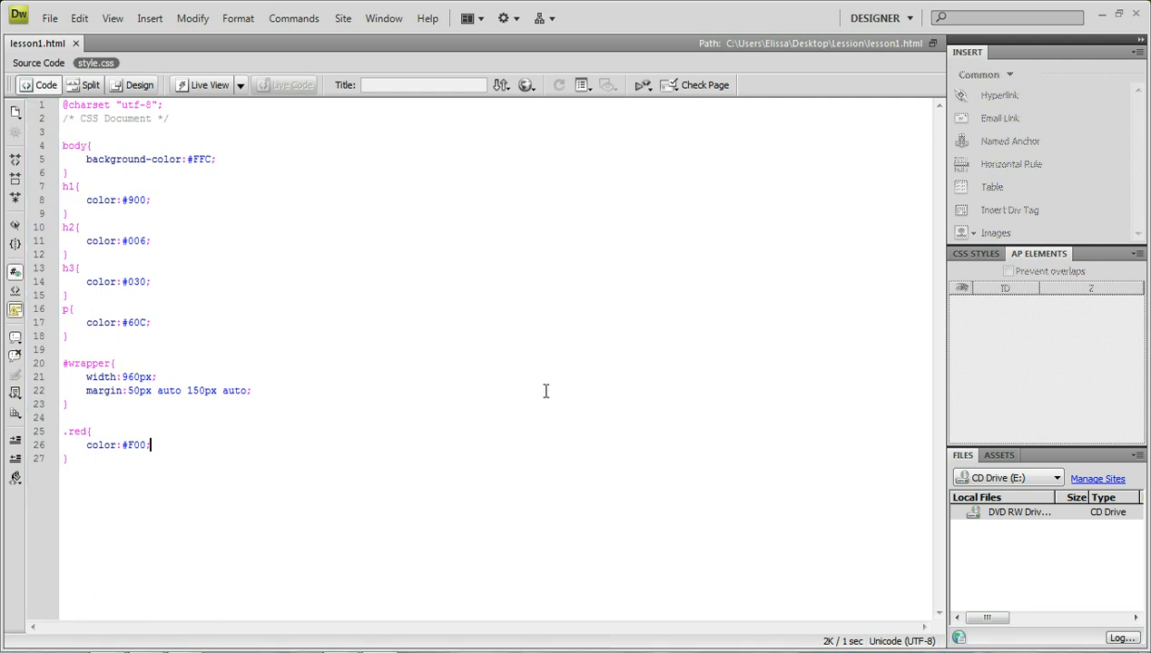
{"action": "mouse_move", "coordinate": [104, 443]}
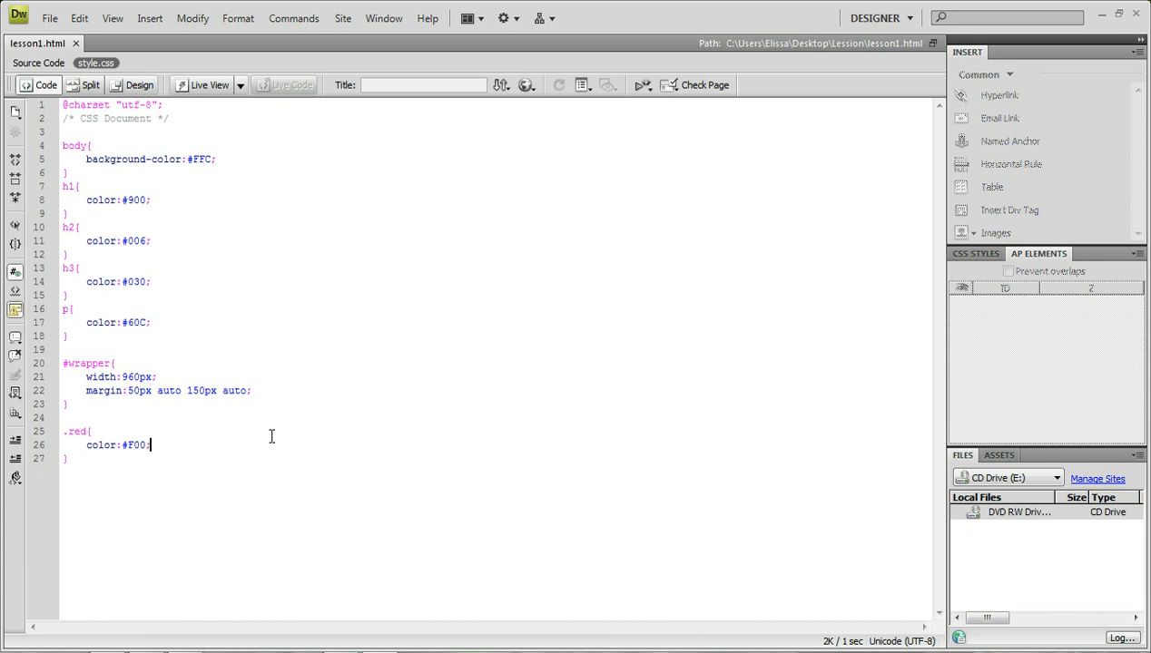
{"action": "mouse_move", "coordinate": [137, 171]}
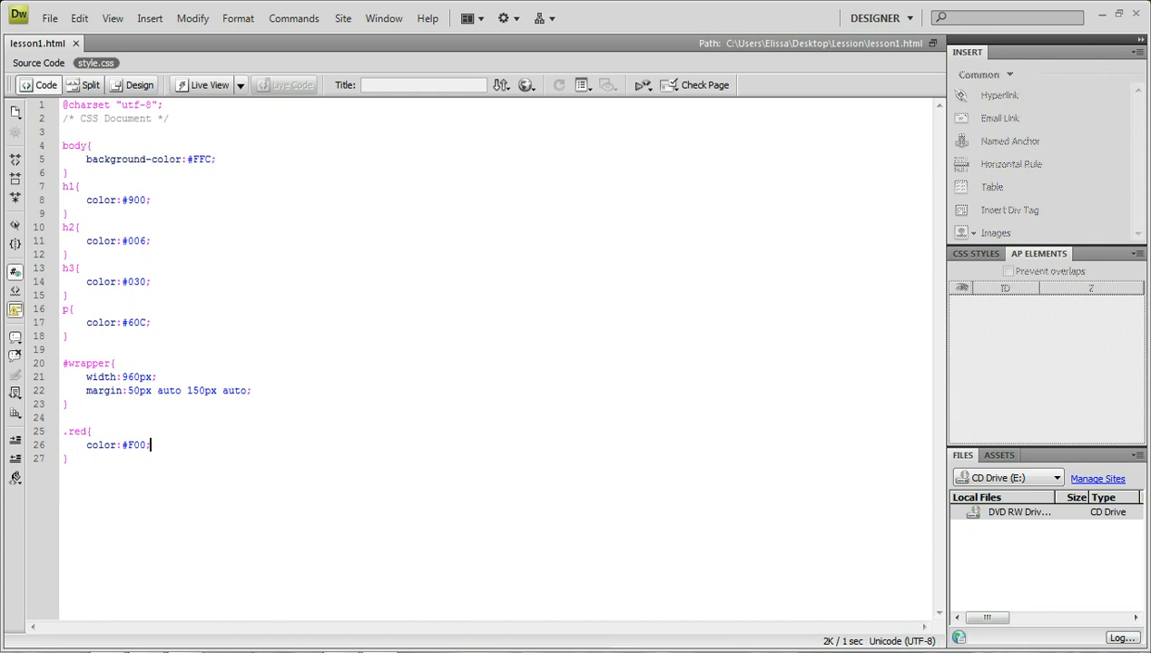
{"action": "mouse_move", "coordinate": [281, 636]}
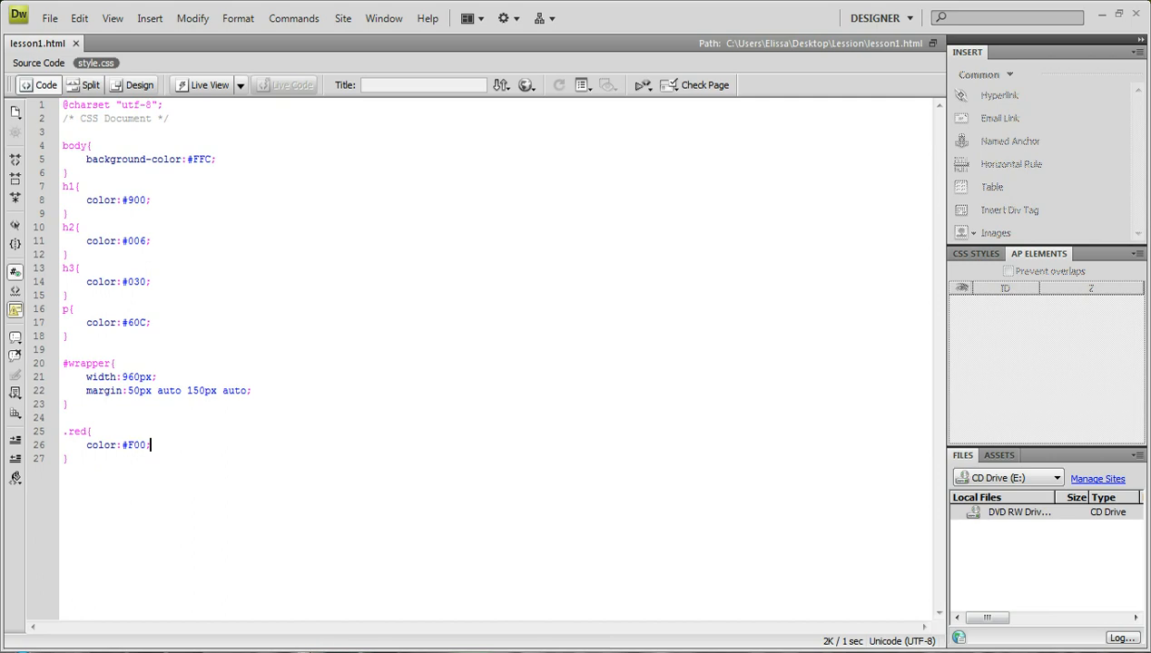
Wrap the intro paragraph and core-benefits list in <div id="columnleft">…</div>
{"action": "left_click", "coordinate": [526, 84]}
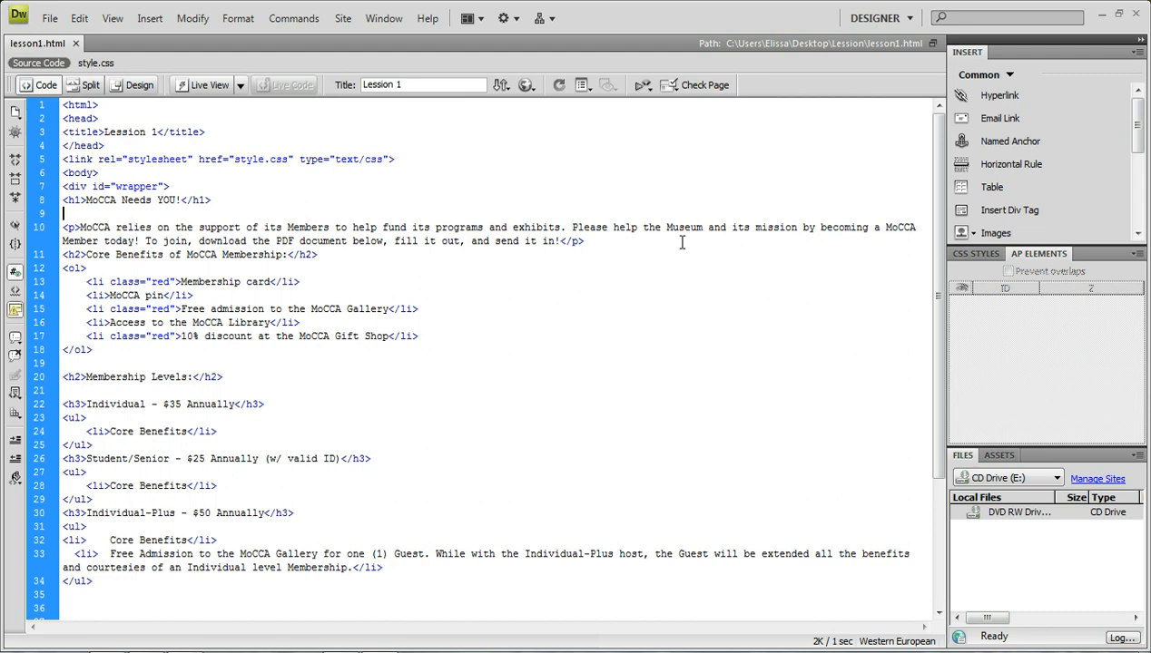
{"action": "type", "text": "<"}
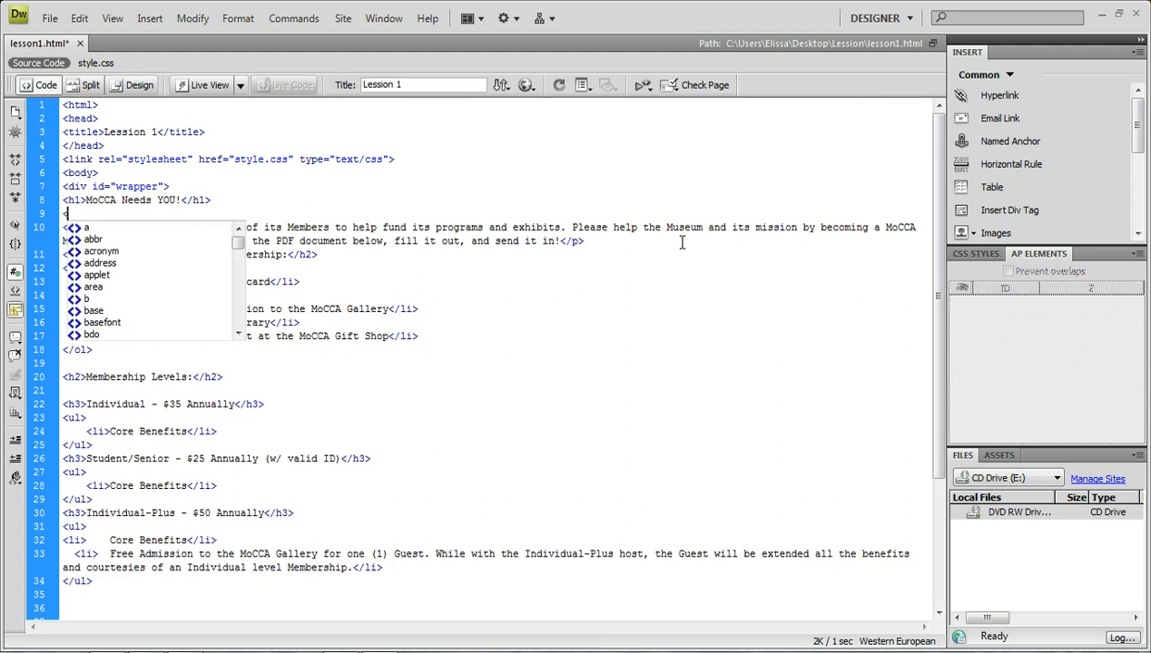
{"action": "type", "text": "div"}
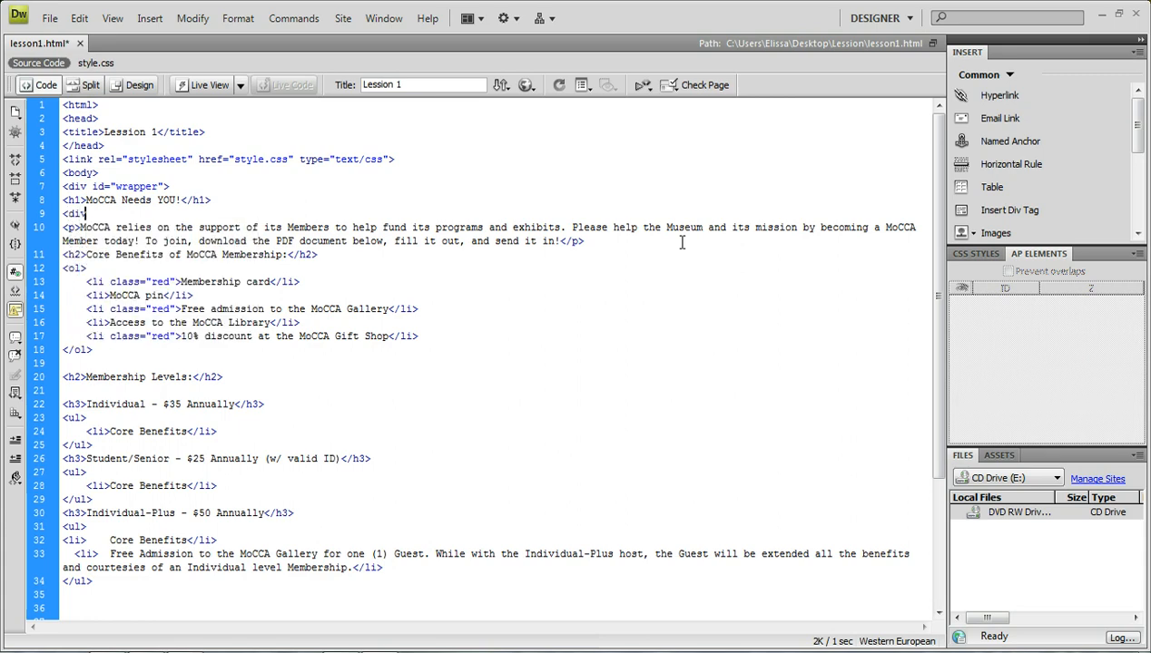
{"action": "type", "text": "c"}
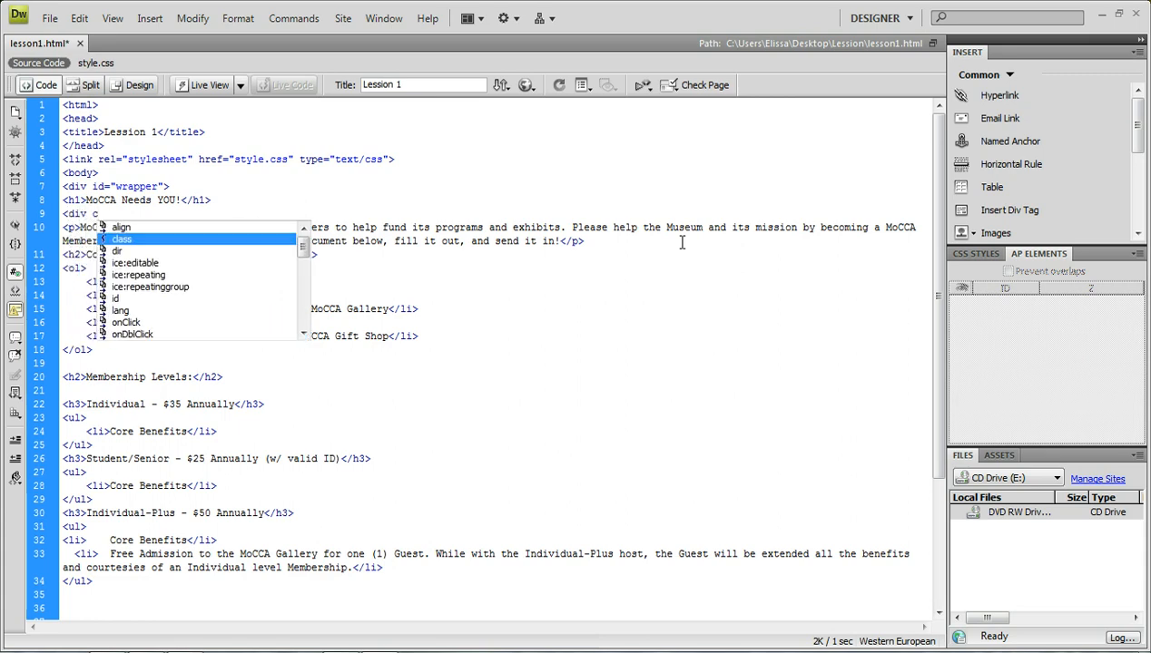
{"action": "type", "text": "id=\""}
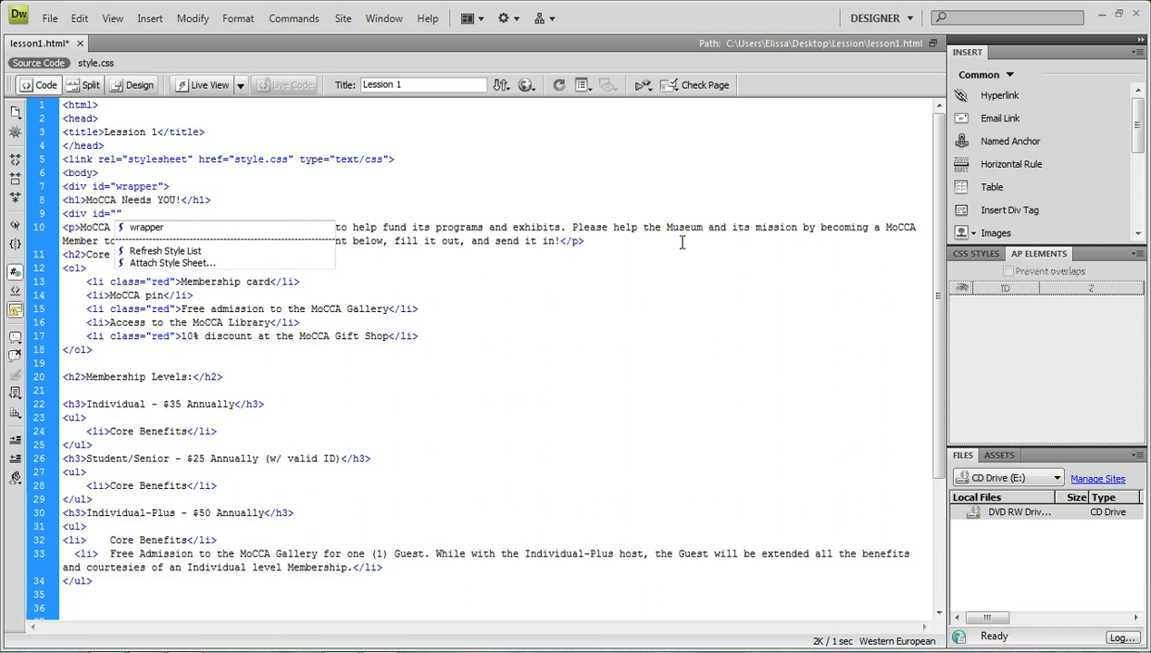
{"action": "type", "text": "columnleft"}
{"action": "type", "text": "<div id=\"colum"}
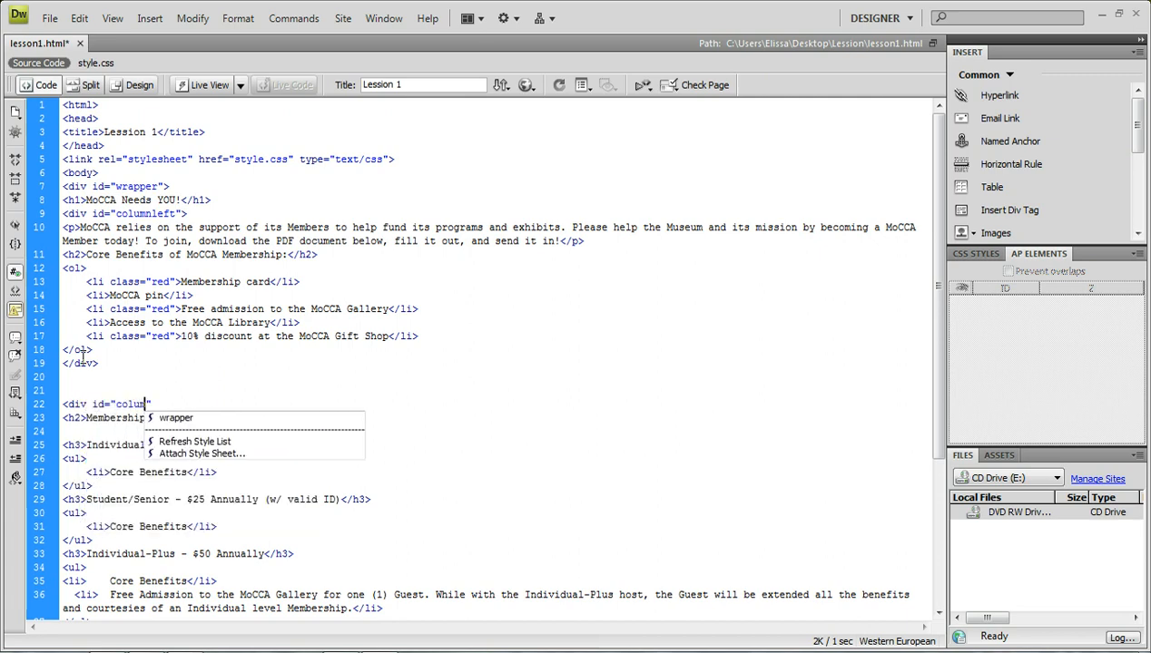
Wrap the Membership Levels section in <div id="columnmiddle">…</div>
{"action": "type", "text": "nmiddle"}
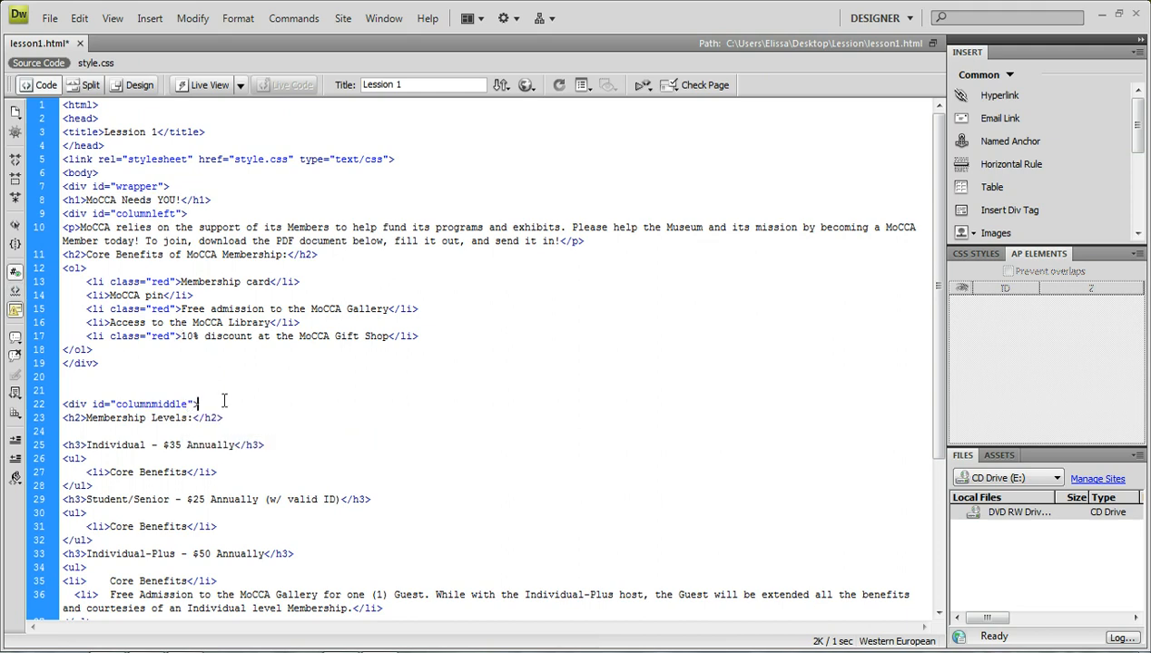
{"action": "scroll", "scroll_direction": "down", "scroll_amount": 3}
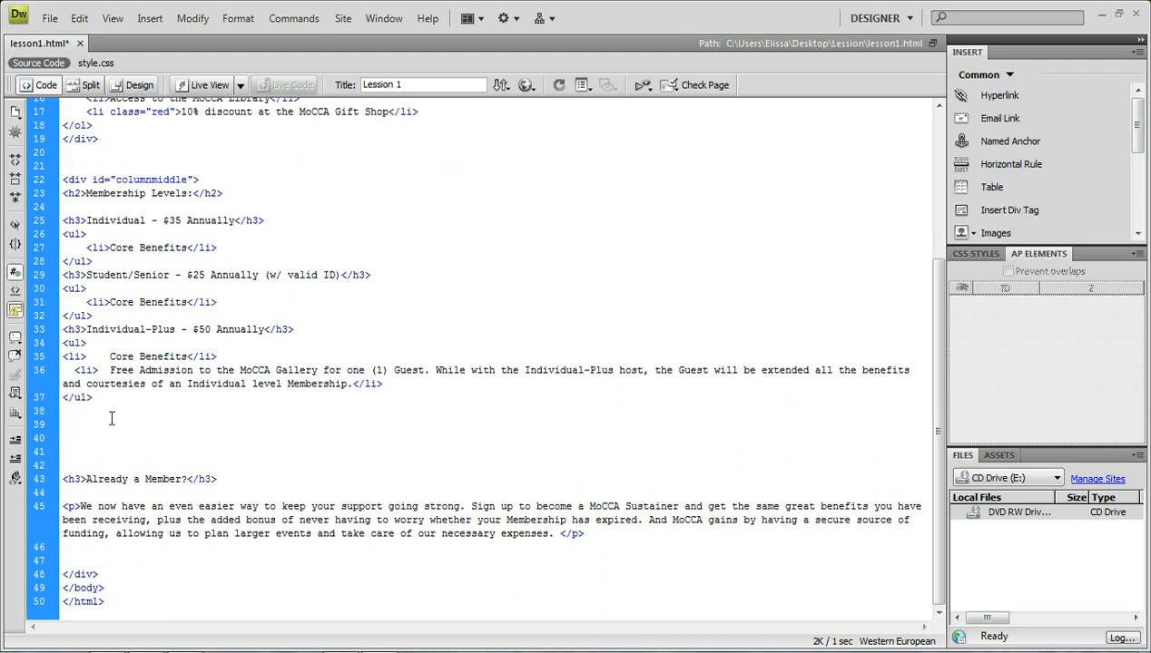
{"action": "type", "text": "</div>"}
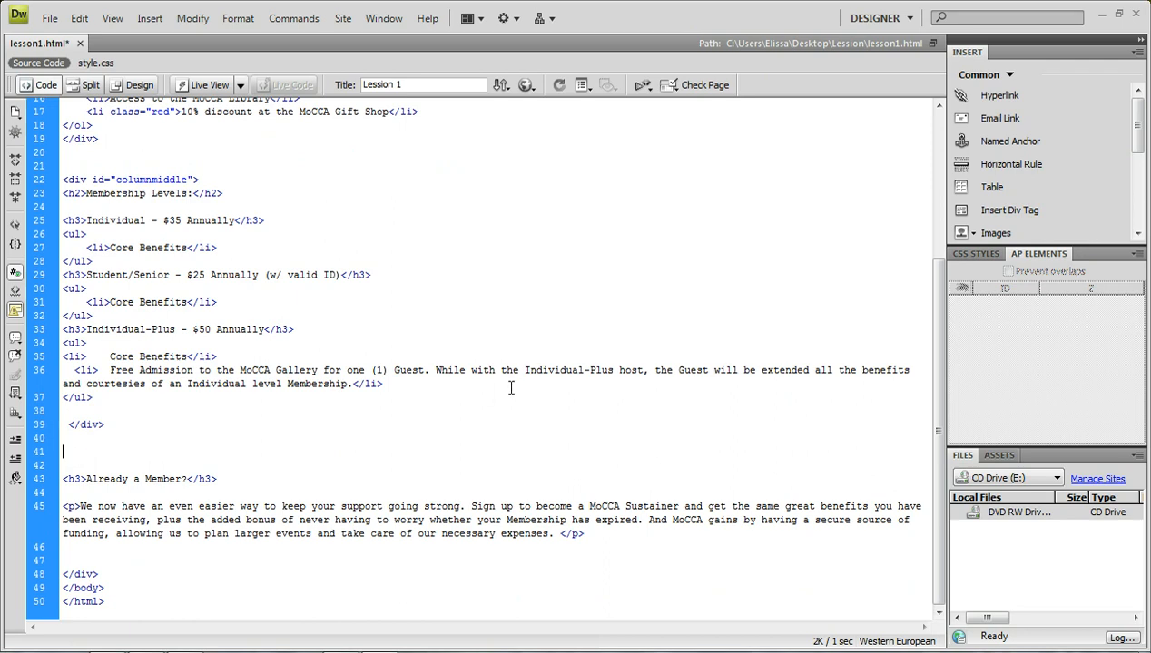
{"action": "type", "text": "<"}
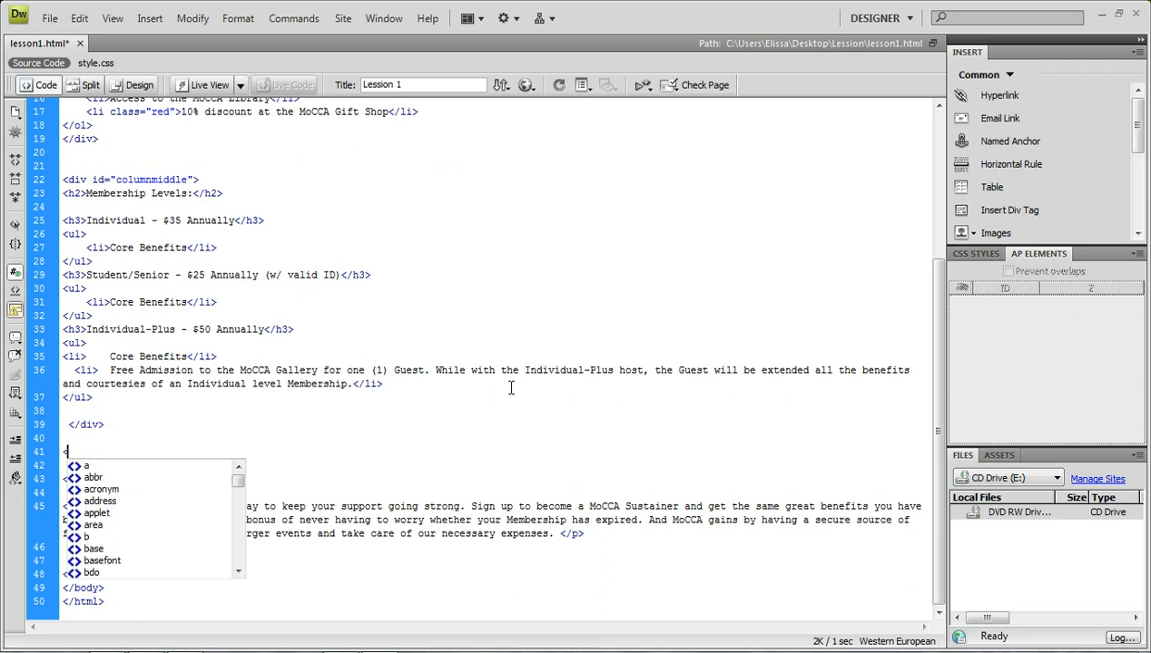
{"action": "type", "text": "div i"}
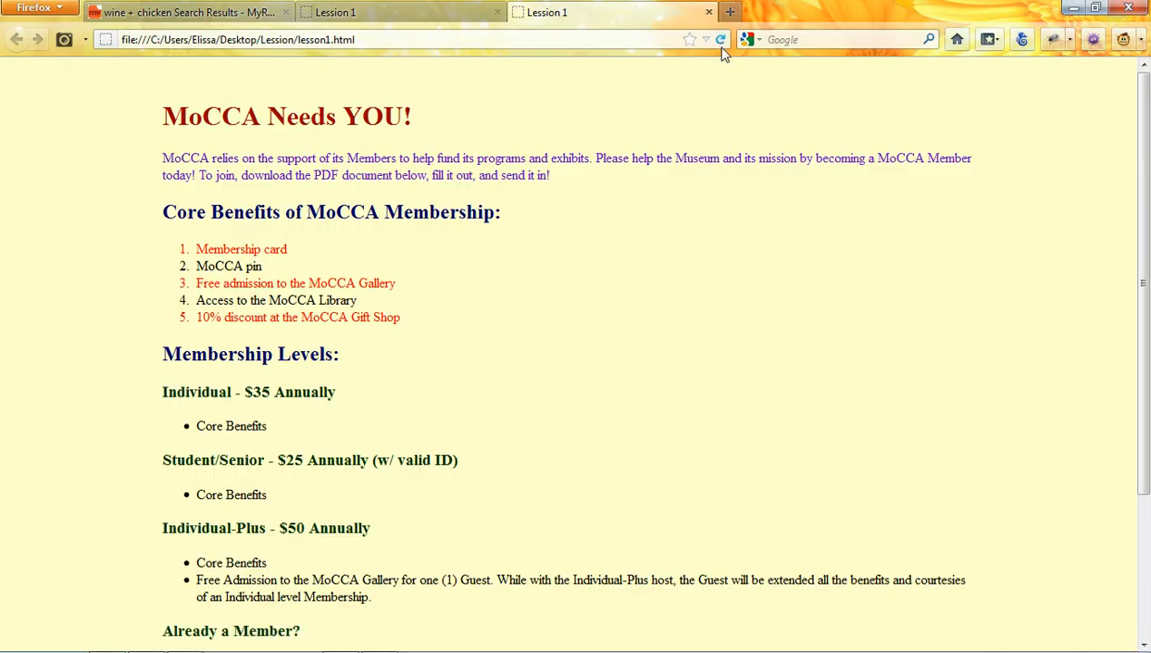
{"action": "mouse_move", "coordinate": [716, 77]}
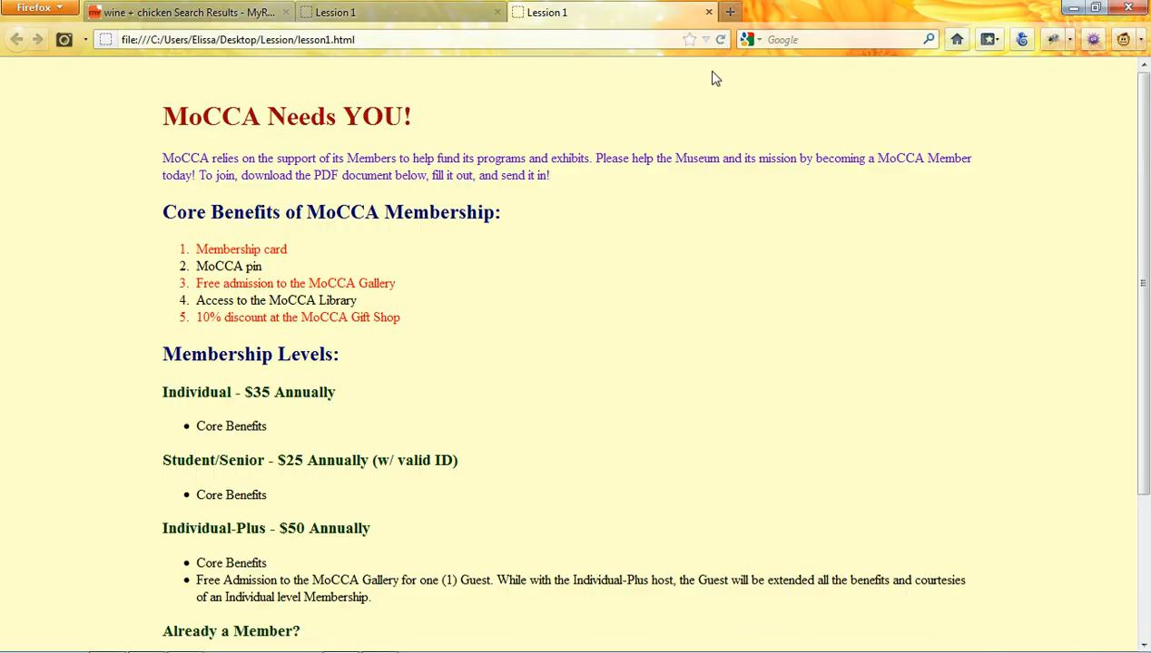
Scroll down to the Already a Member? section to wrap it in a columnright div
{"action": "scroll", "scroll_direction": "down", "scroll_amount": 3}
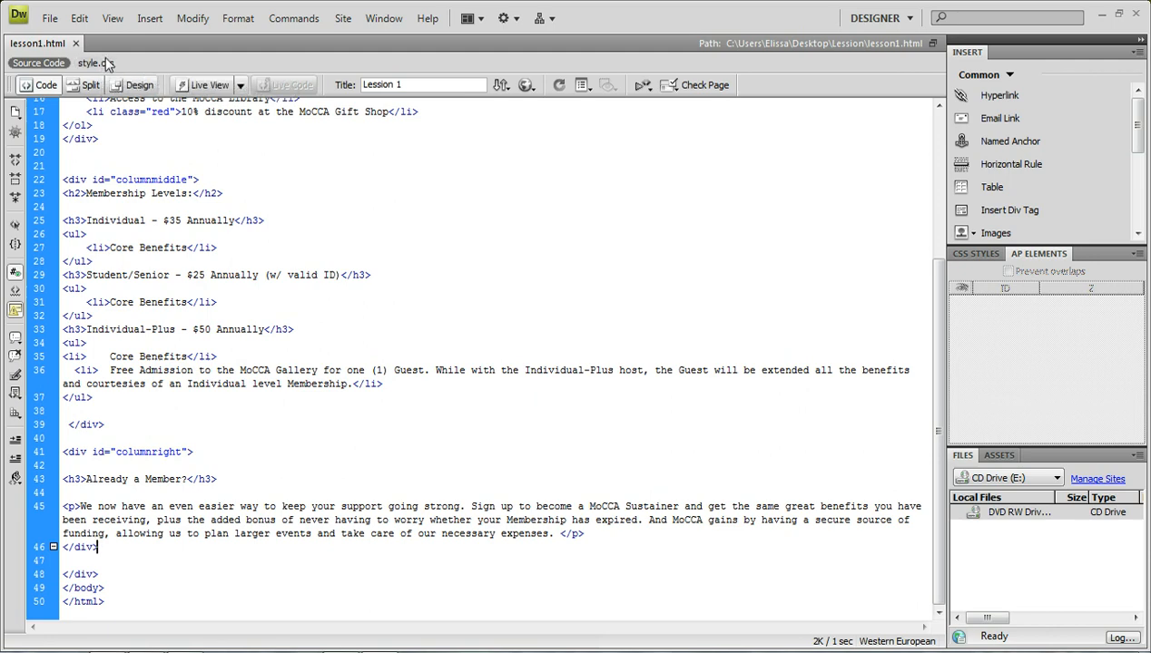
In style.css, add an empty #columnleft{ } rule below the #wrapper rule
{"action": "left_click", "coordinate": [90, 62]}
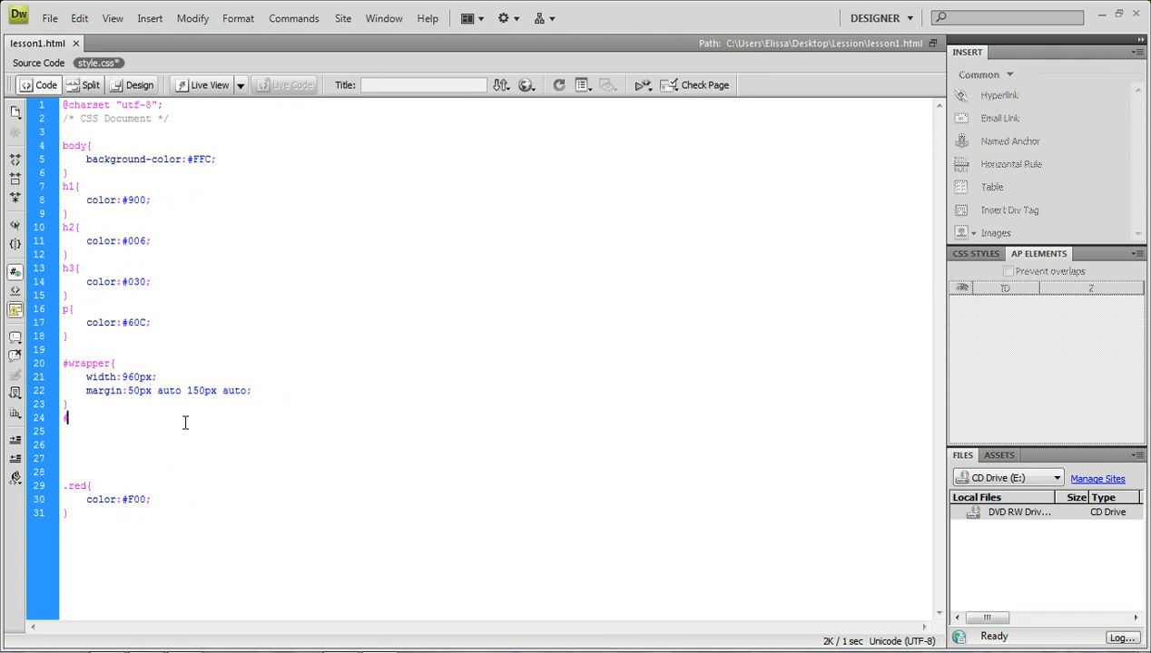
{"action": "type", "text": "#"}
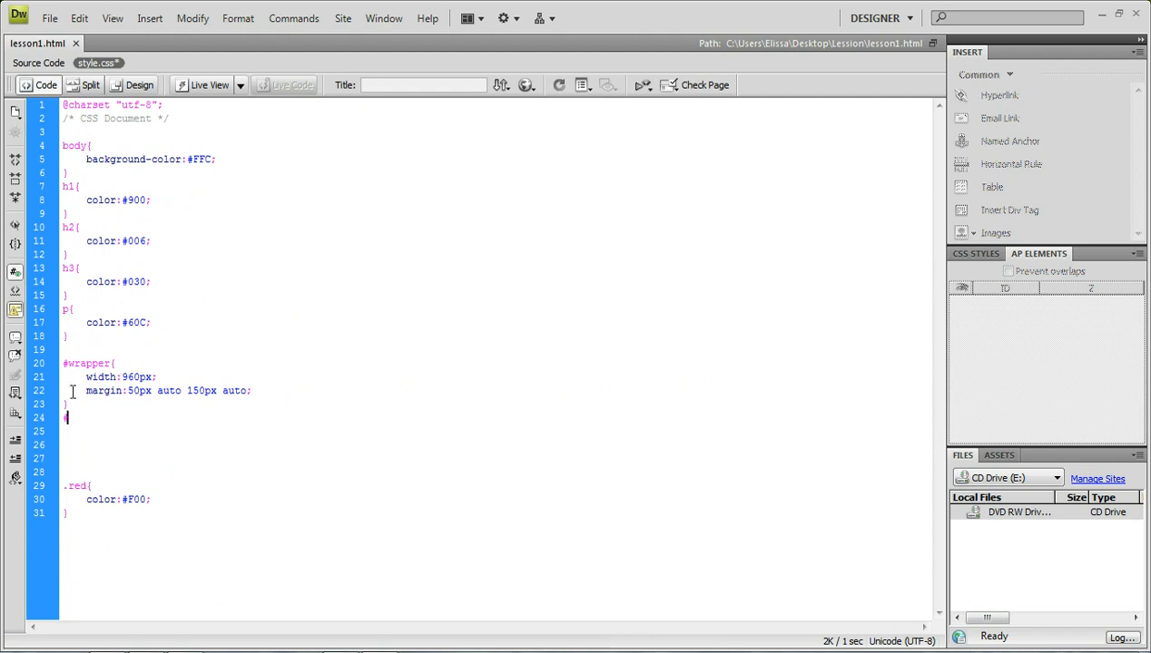
{"action": "type", "text": "#"}
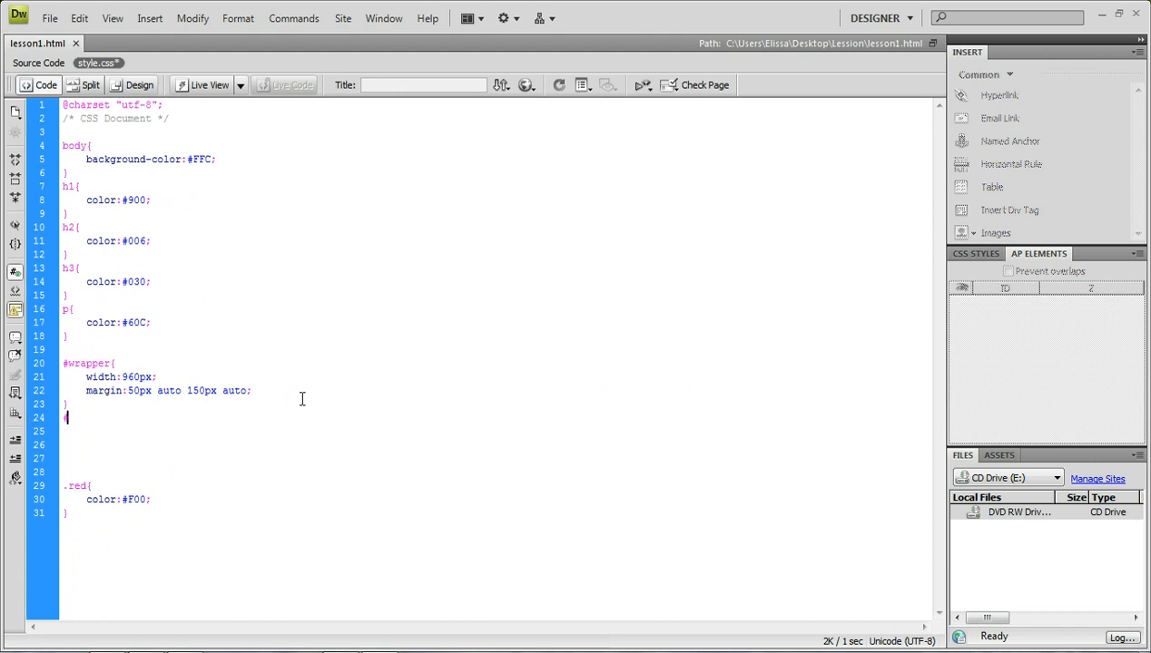
{"action": "type", "text": "#"}
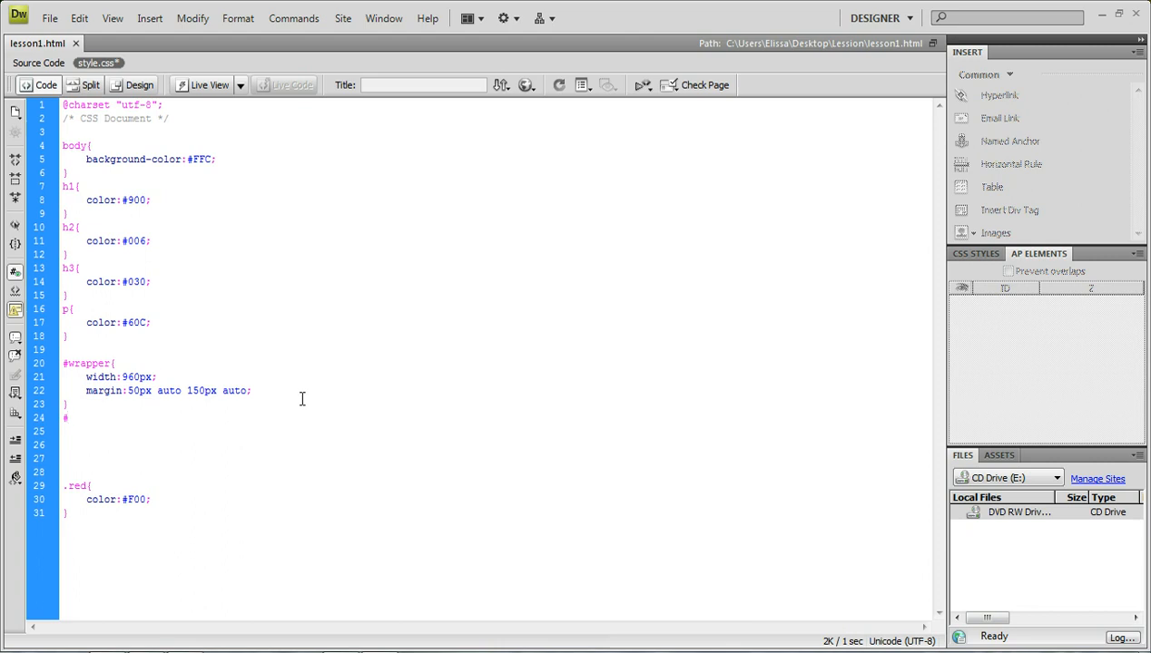
{"action": "type", "text": "c1"}
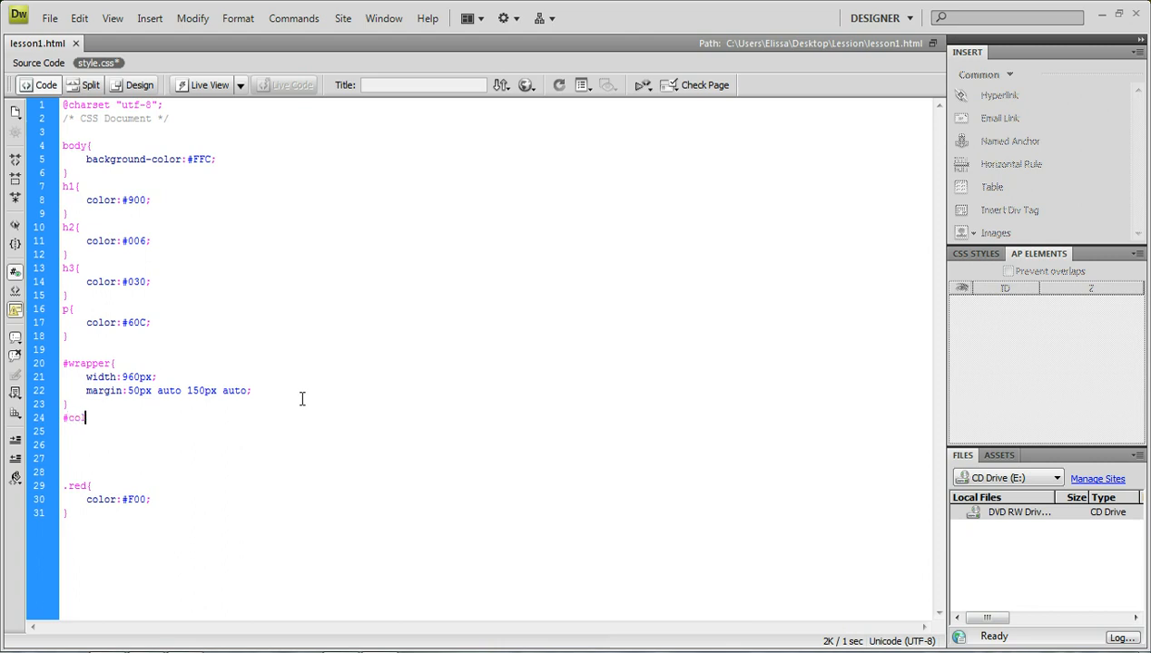
{"action": "type", "text": "lumnleft"}
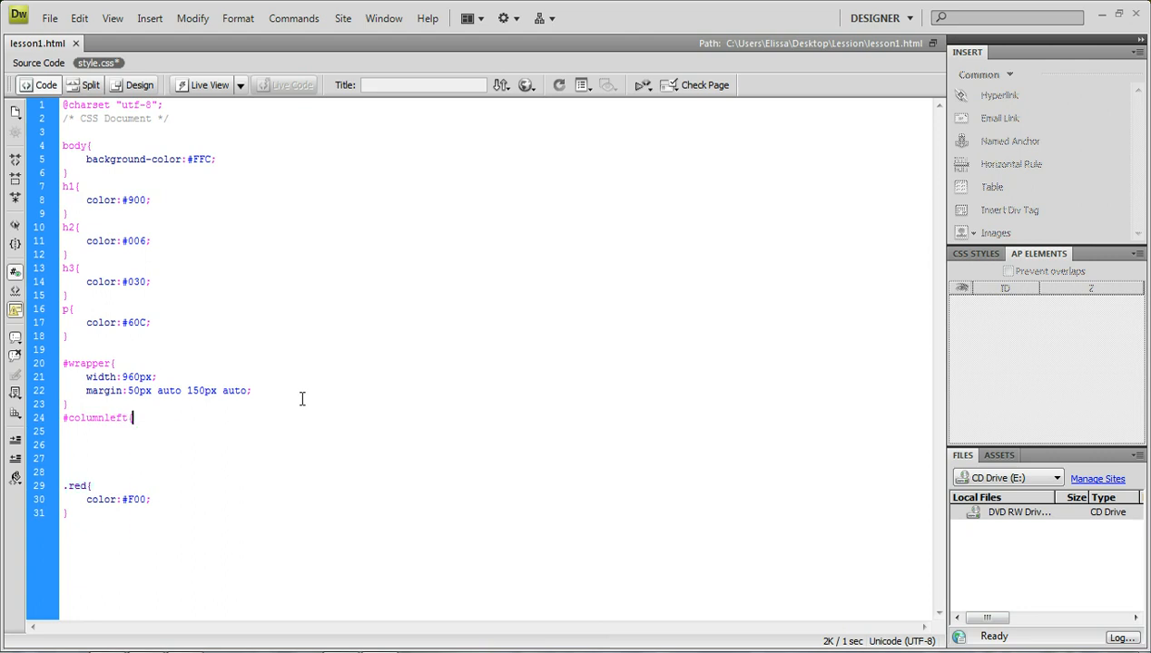
{"action": "type", "text": "{"}
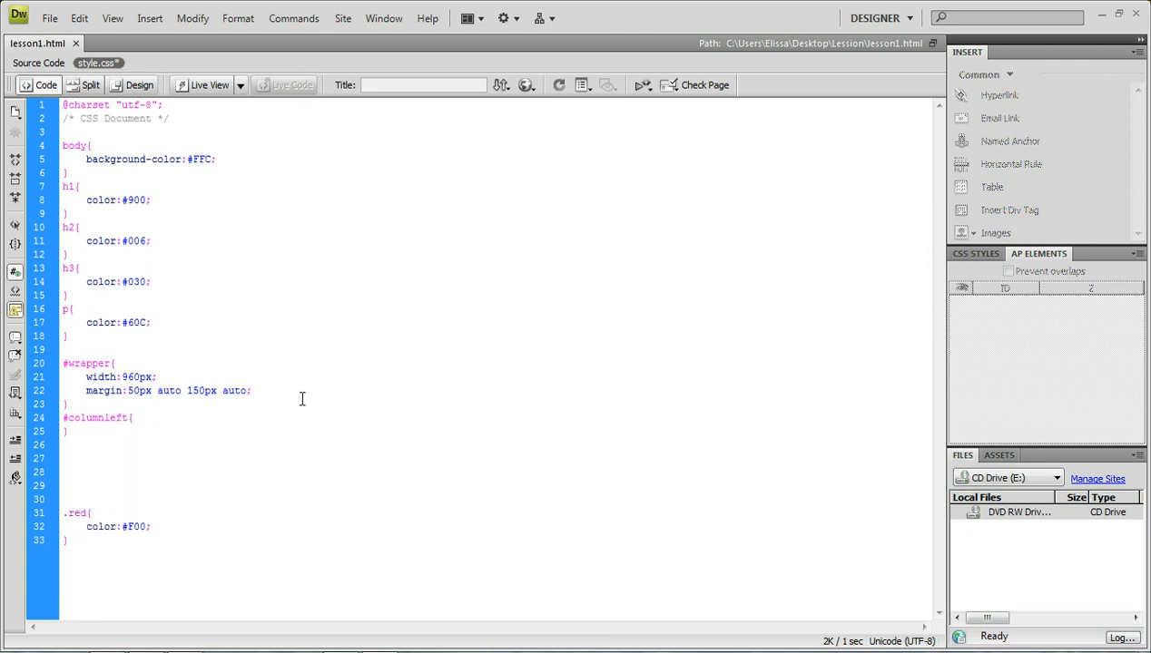
Add an empty #columnmiddle{ } rule and a #columnright selector after it
{"action": "type", "text": "#columnmiddle{"}
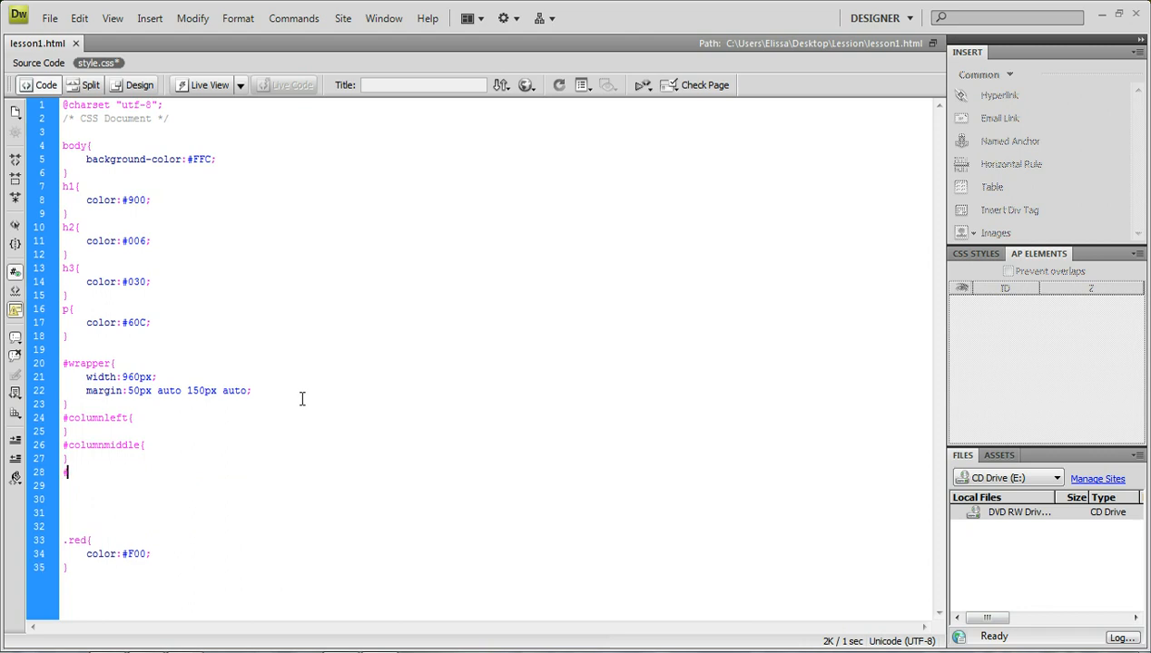
{"action": "type", "text": "#column"}
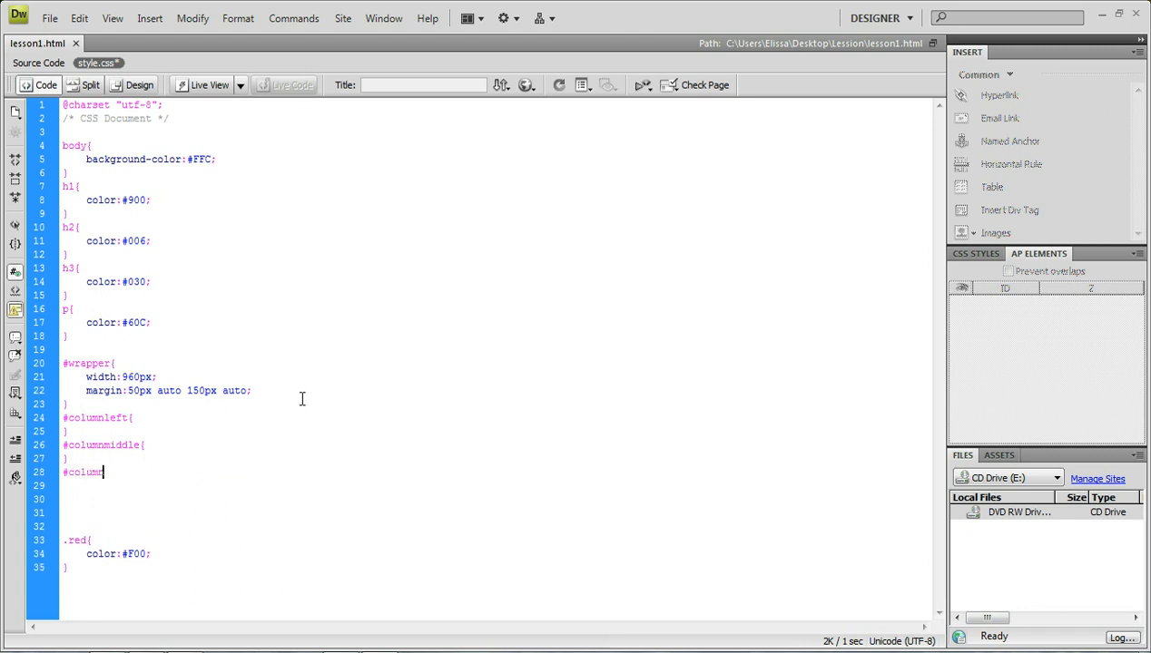
{"action": "type", "text": "right"}
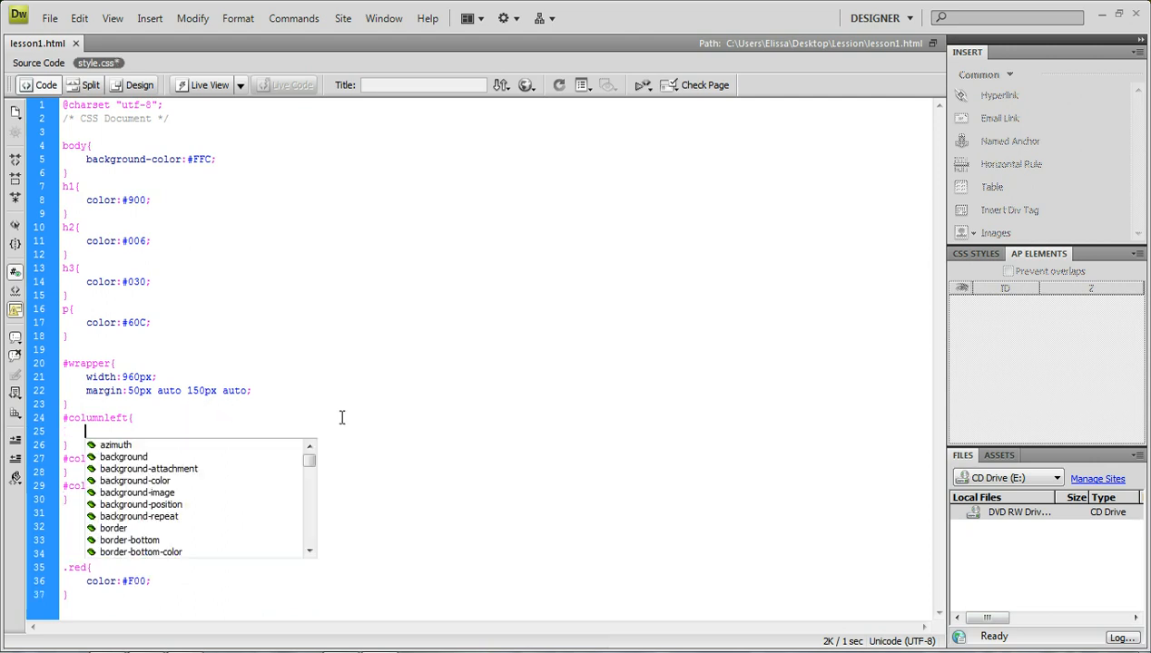
Add float:left; to #columnleft and #columnmiddle using the code hints
{"action": "type", "text": "float:left;"}
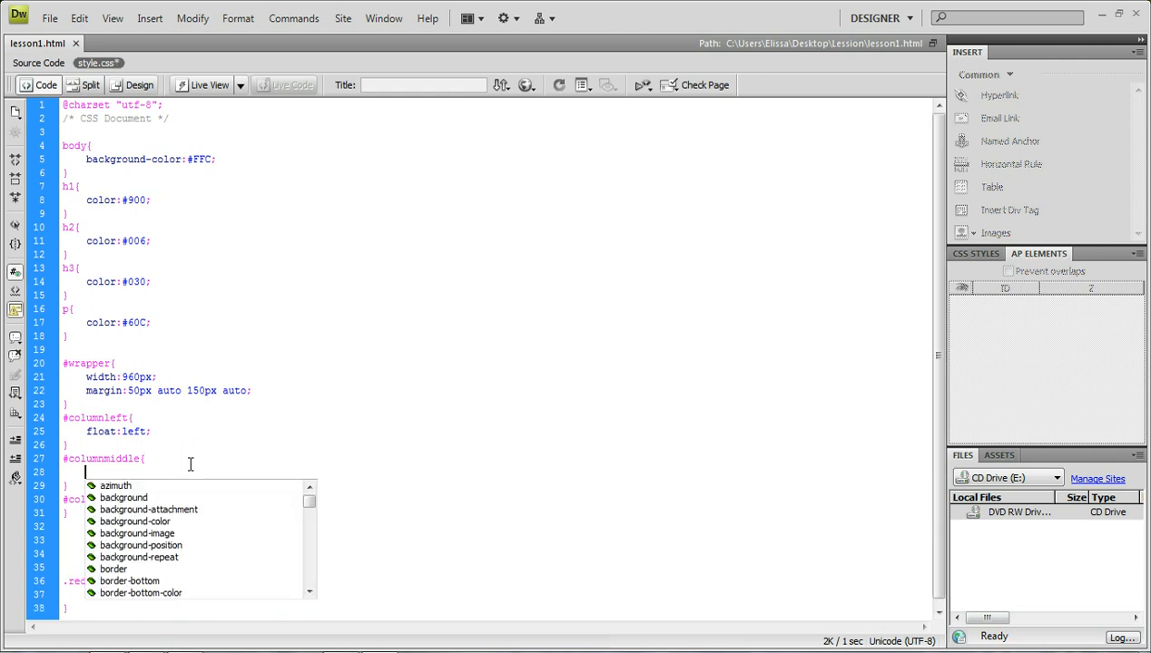
{"action": "type", "text": "float:"}
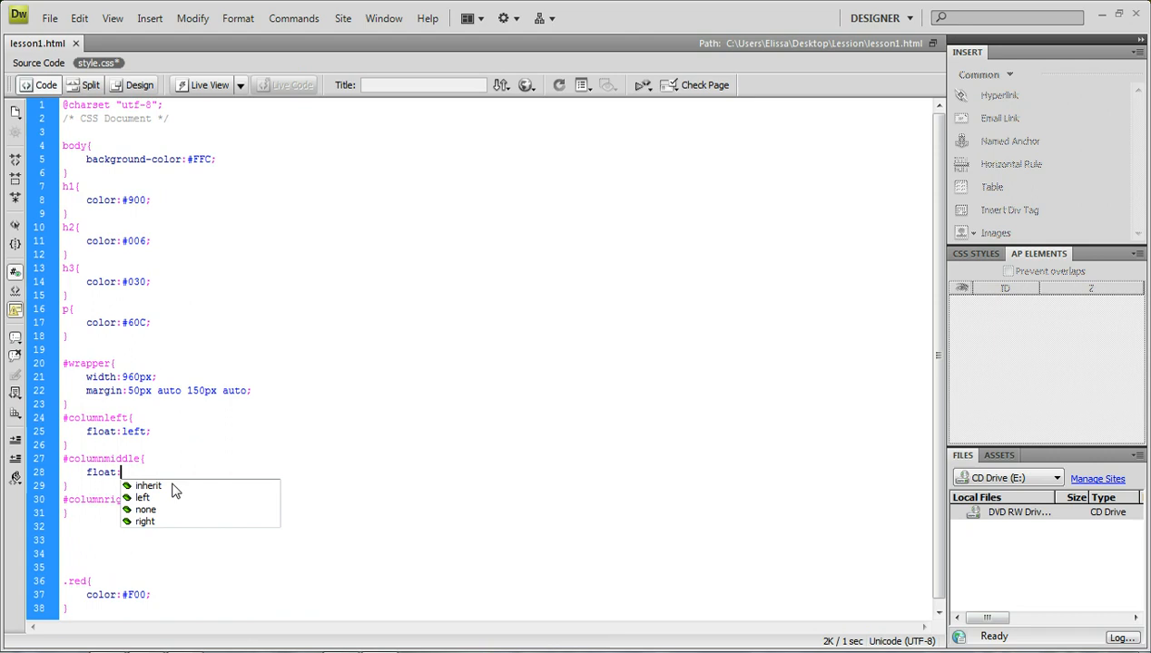
{"action": "mouse_move", "coordinate": [163, 490]}
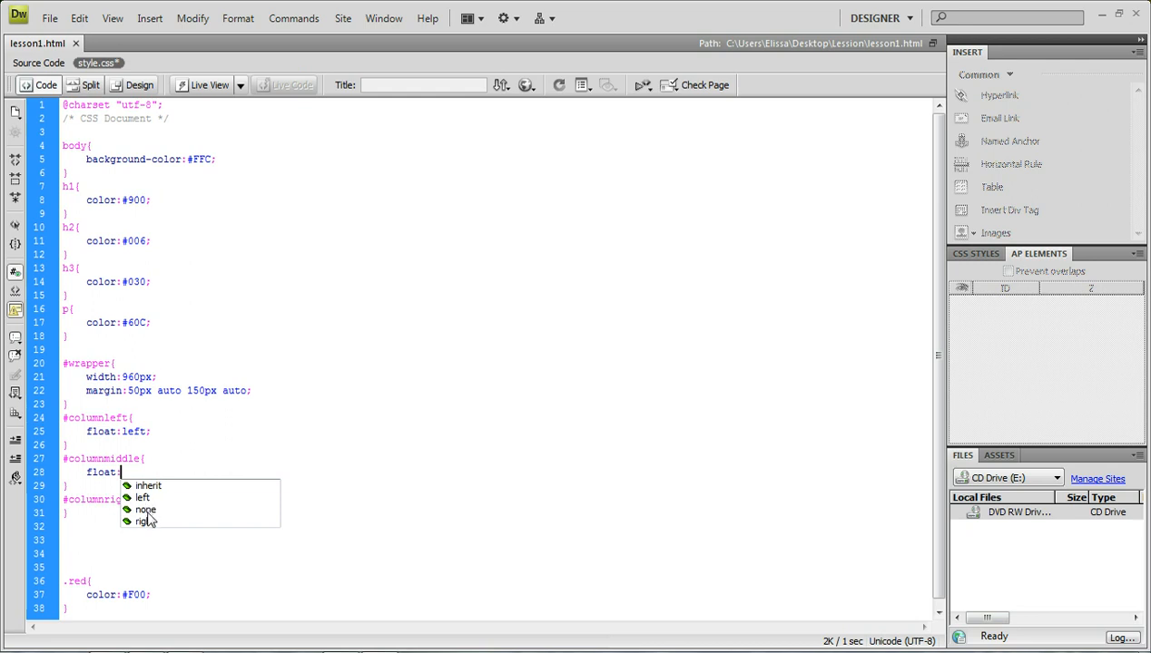
{"action": "mouse_move", "coordinate": [232, 469]}
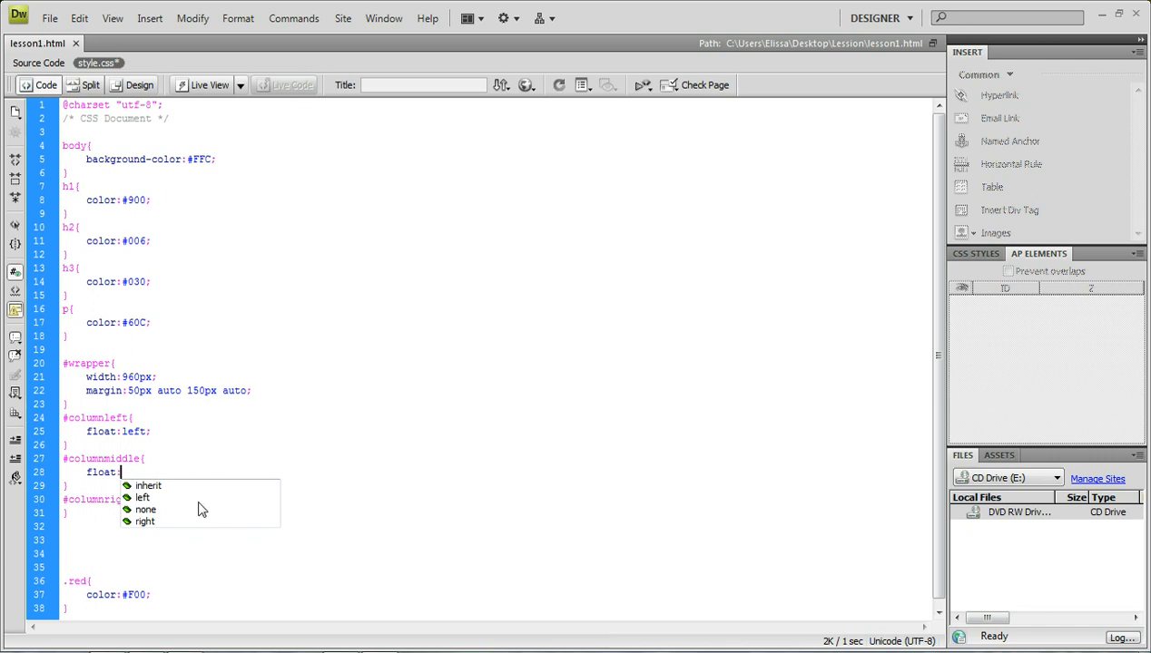
{"action": "left_click", "coordinate": [143, 497]}
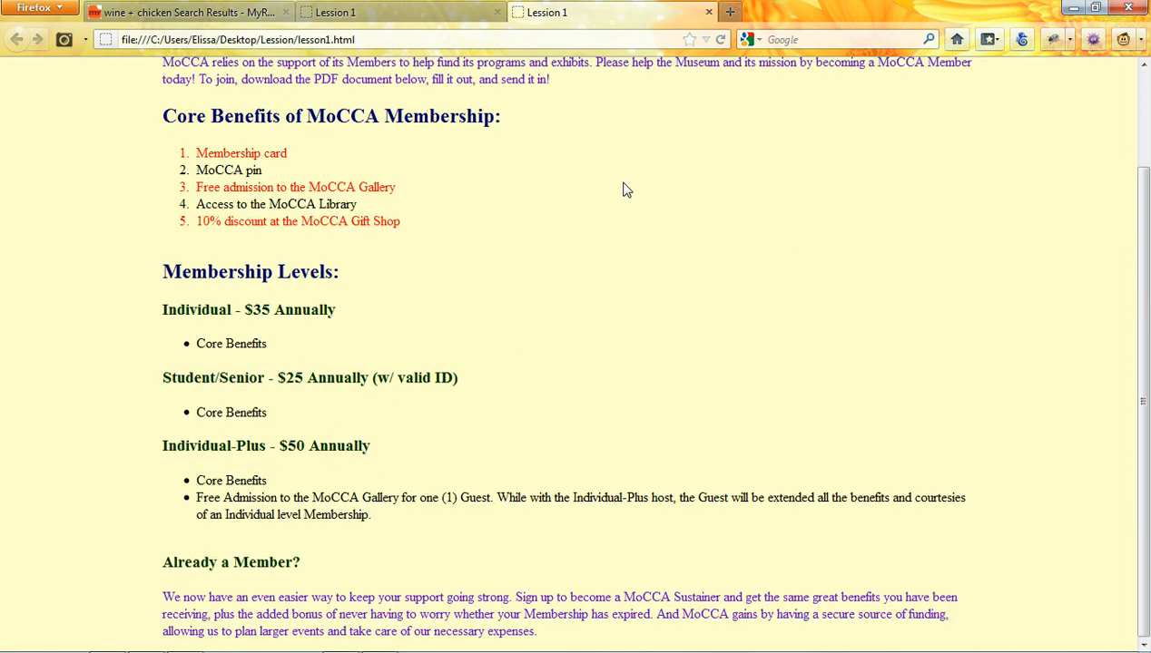
{"action": "mouse_move", "coordinate": [924, 125]}
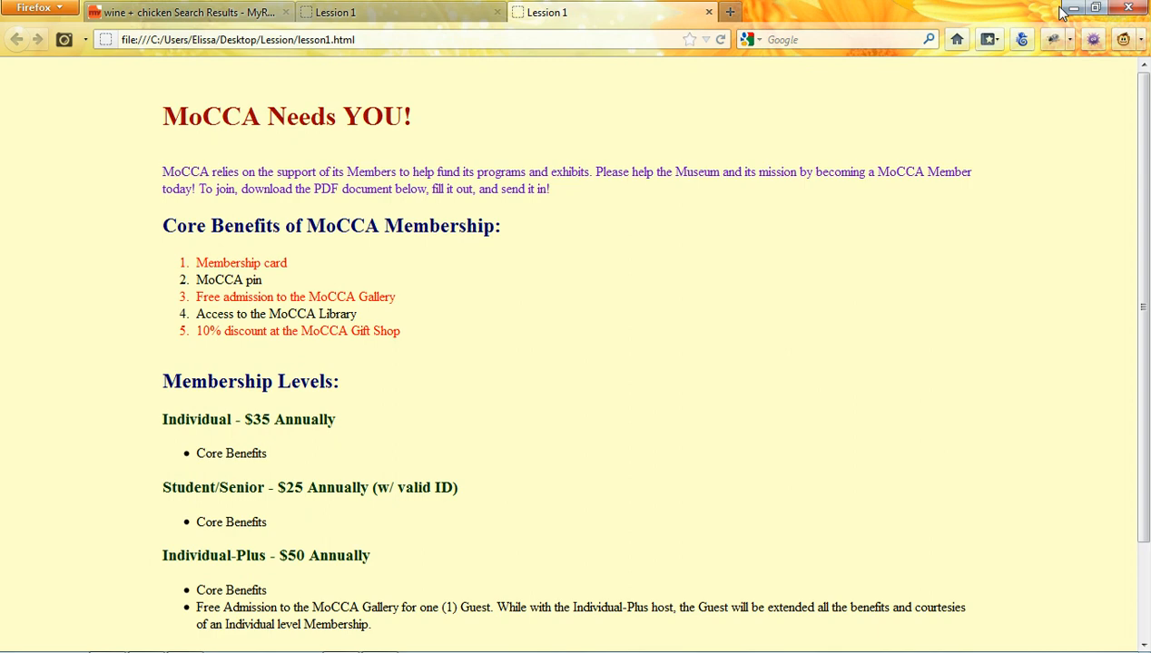
Scroll the Firefox preview where the sections still stack in one column
{"action": "scroll", "scroll_direction": "down", "scroll_amount": 3}
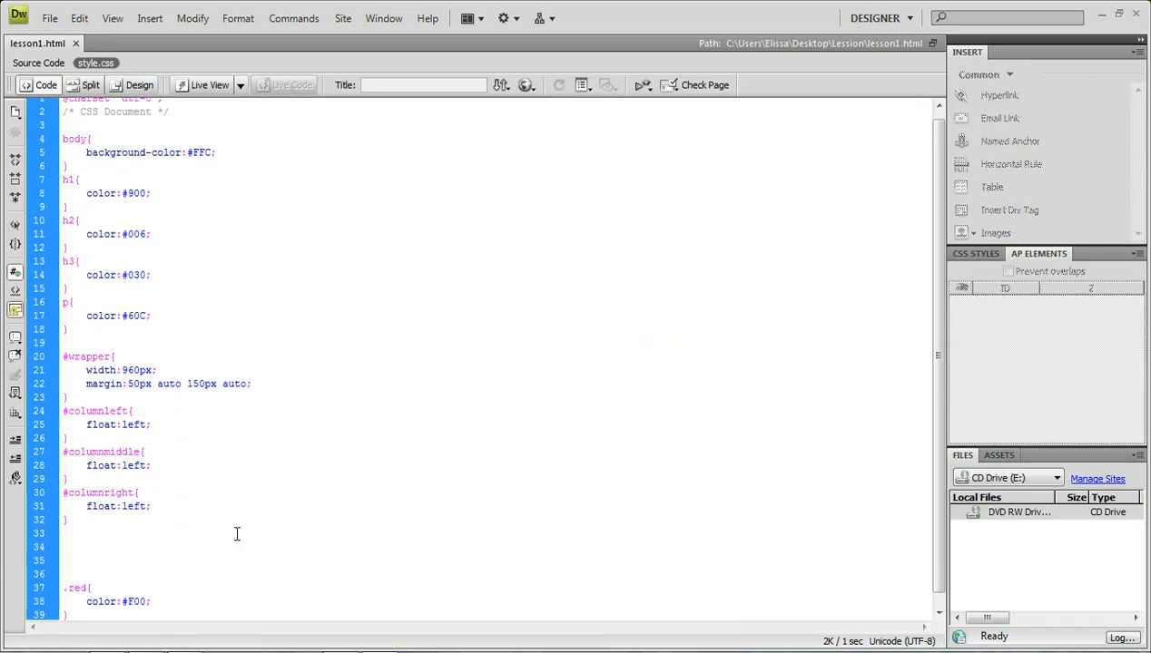
Give #columnleft, #columnmiddle and #columnright a width of 320px each
{"action": "left_click", "coordinate": [152, 506]}
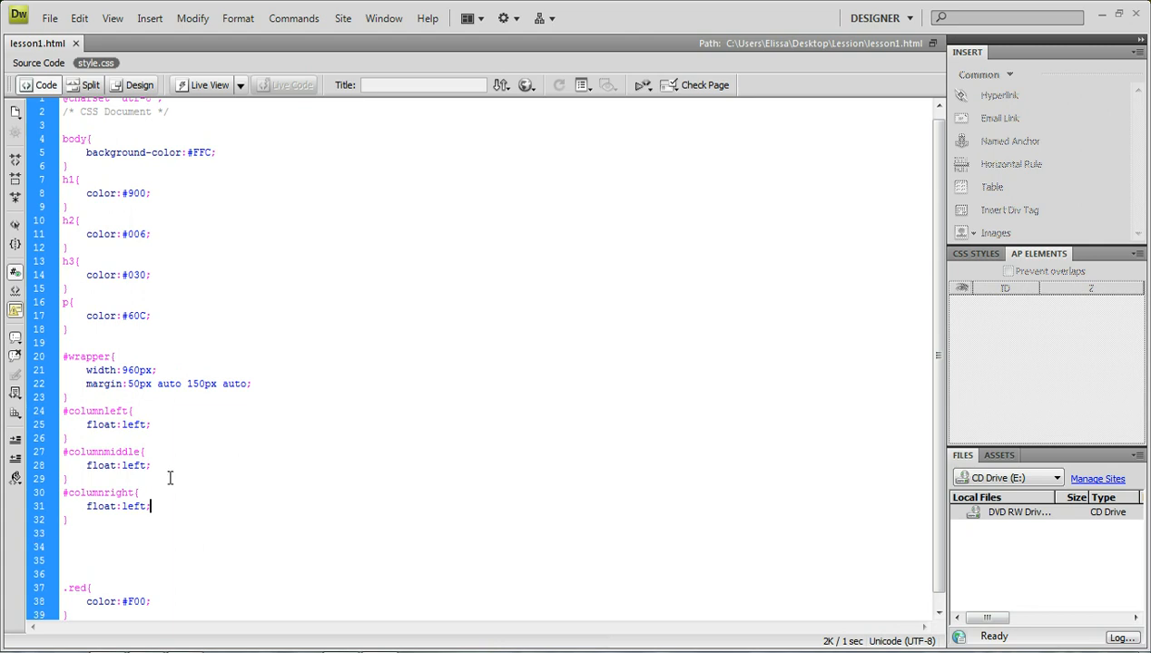
{"action": "mouse_move", "coordinate": [814, 290]}
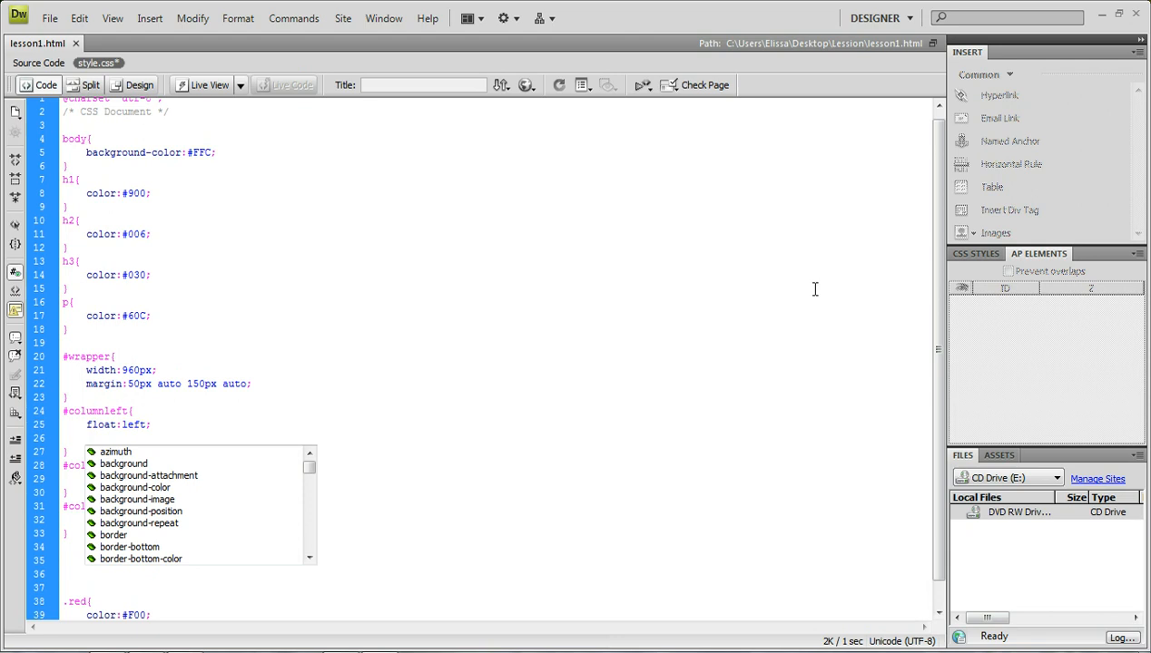
{"action": "left_click", "coordinate": [86, 438]}
{"action": "type", "text": "width:3"}
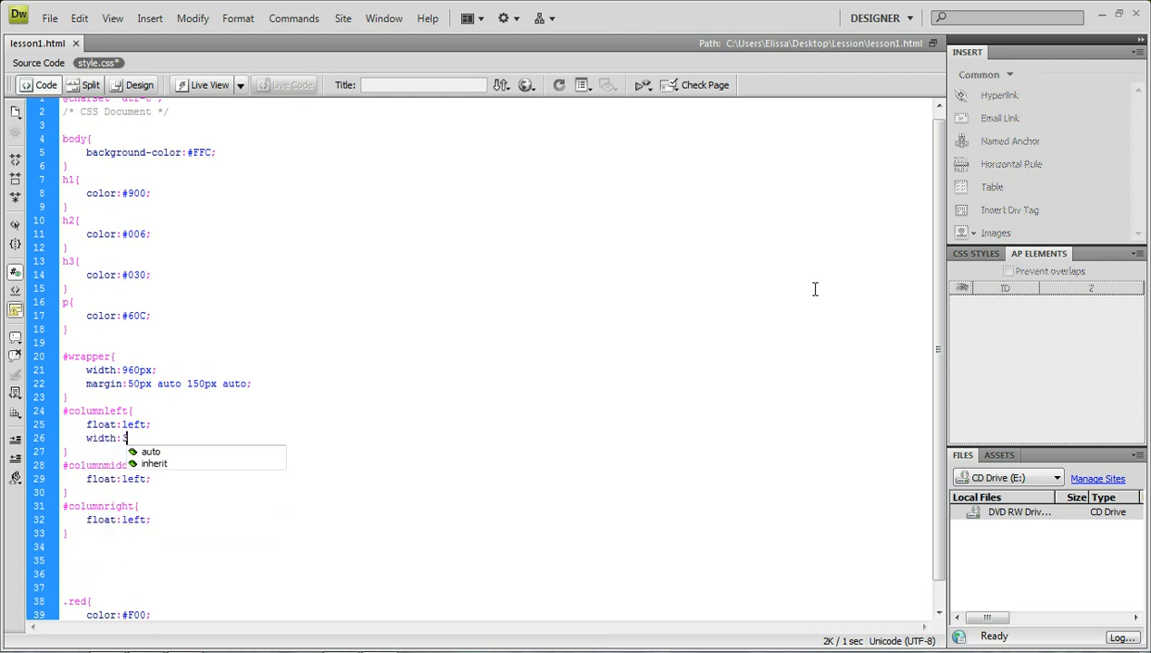
{"action": "type", "text": "20px;"}
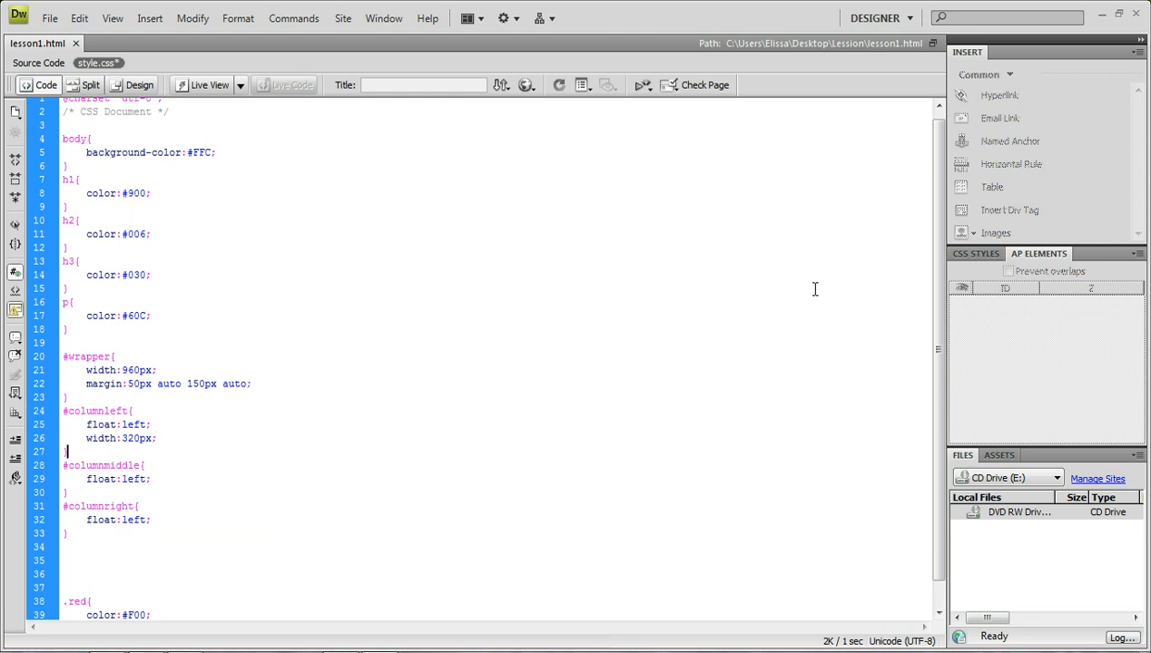
{"action": "type", "text": "width:"}
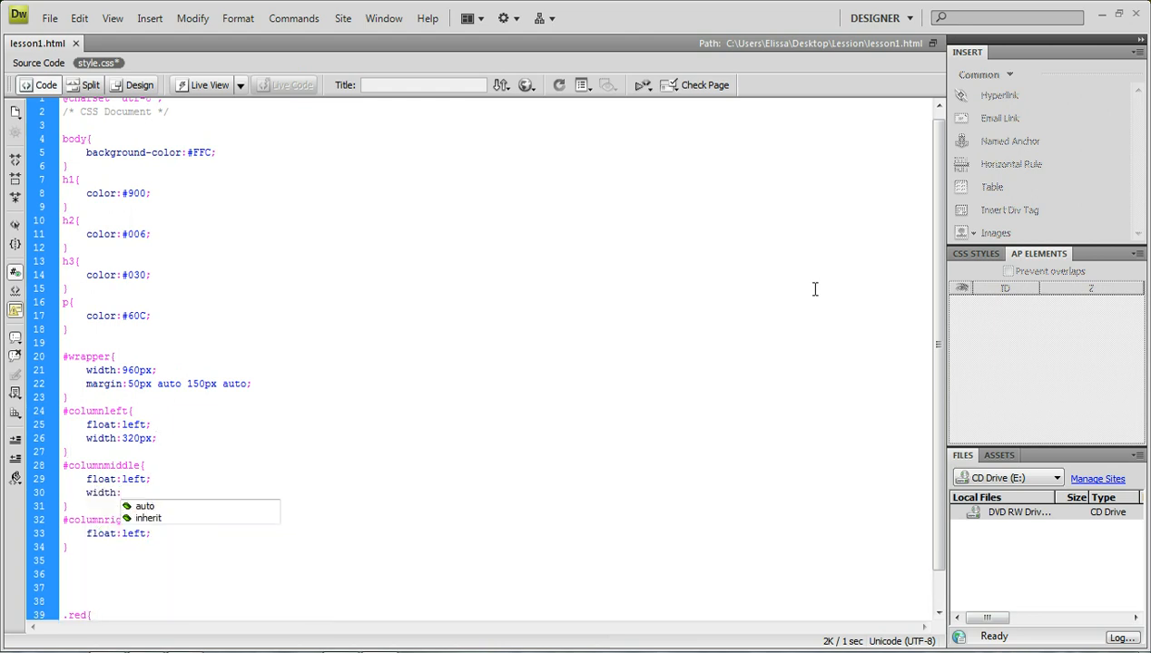
{"action": "type", "text": "320px;"}
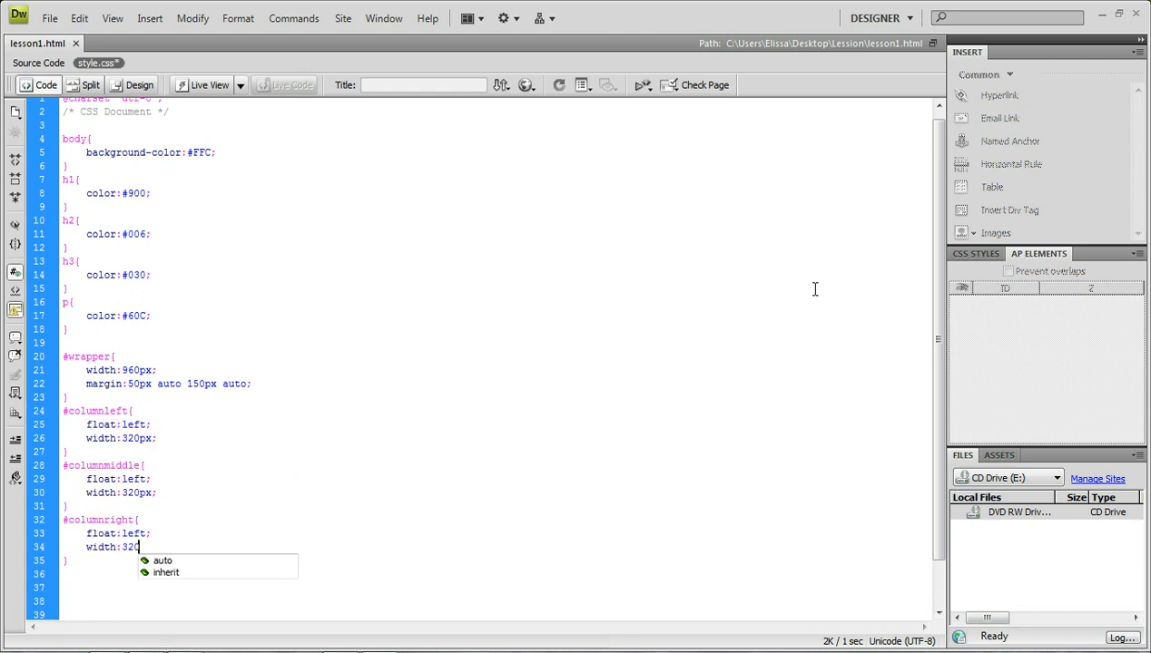
{"action": "type", "text": "px;"}
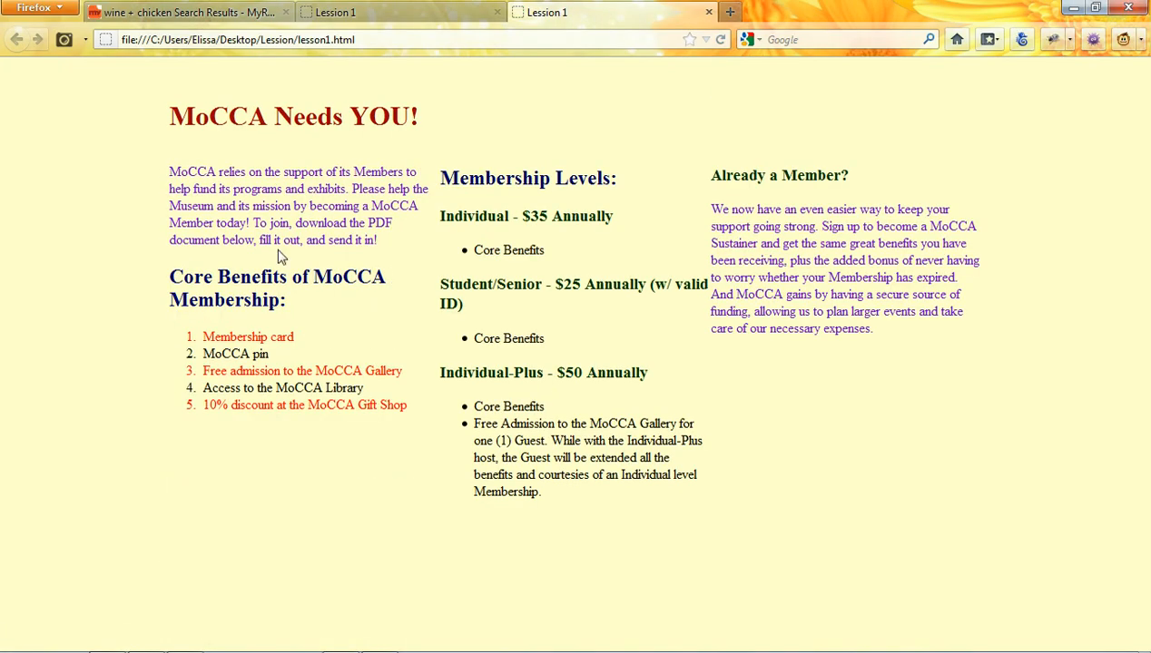
{"action": "mouse_move", "coordinate": [674, 526]}
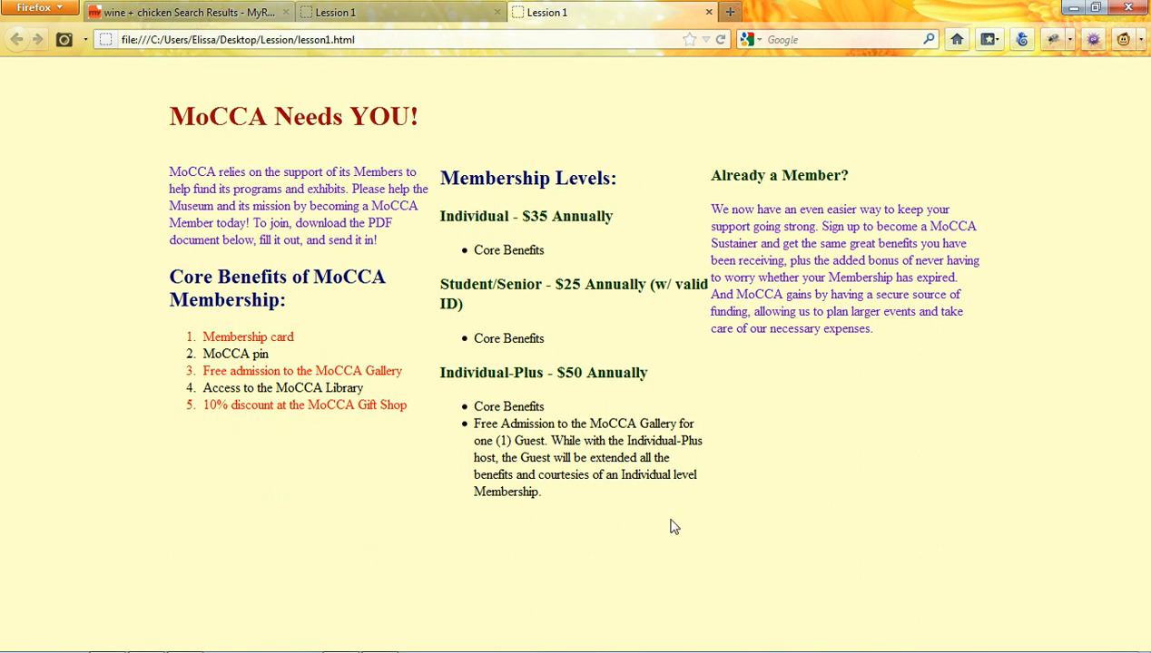
{"action": "mouse_move", "coordinate": [703, 304]}
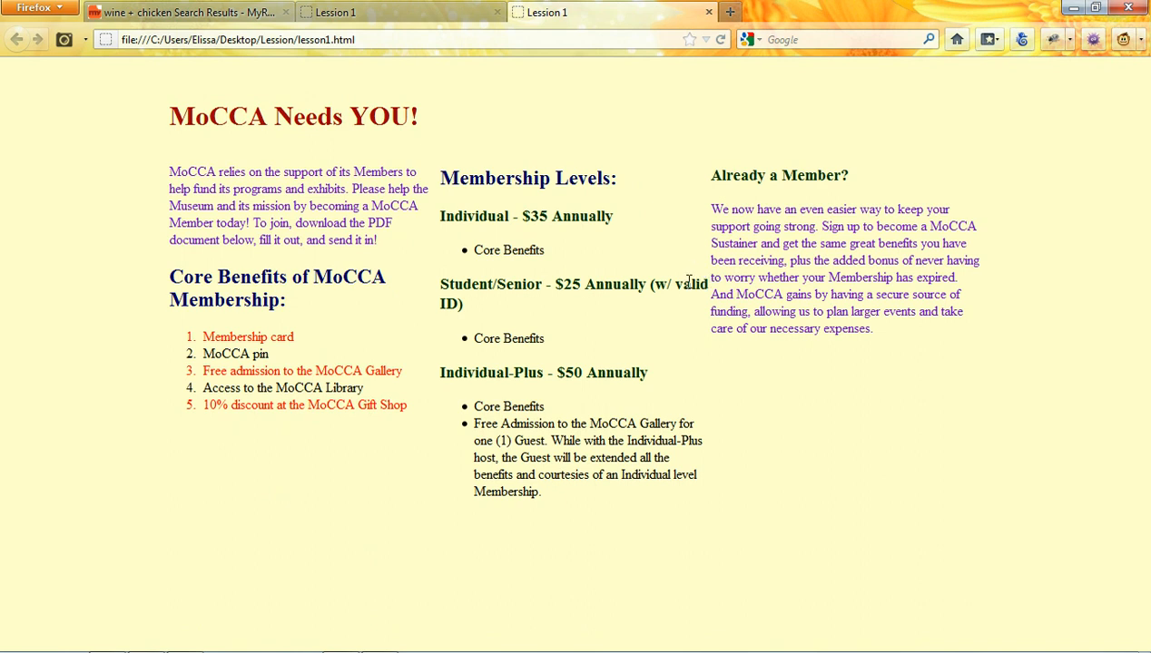
{"action": "mouse_move", "coordinate": [735, 285]}
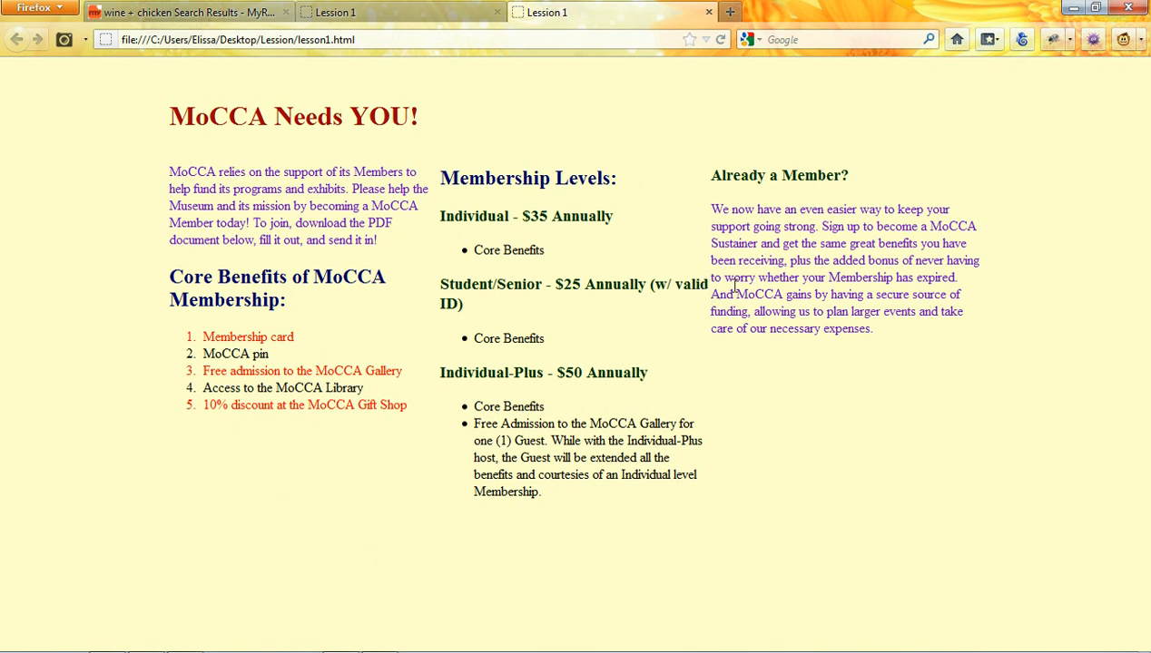
{"action": "mouse_move", "coordinate": [703, 325]}
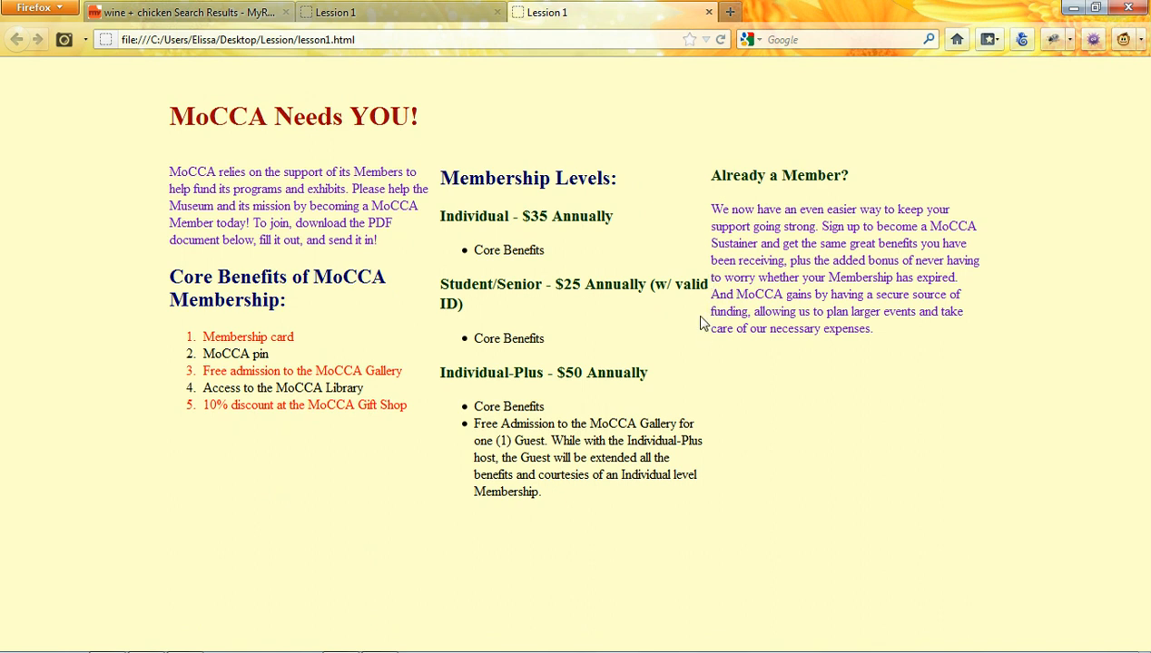
{"action": "mouse_move", "coordinate": [694, 306]}
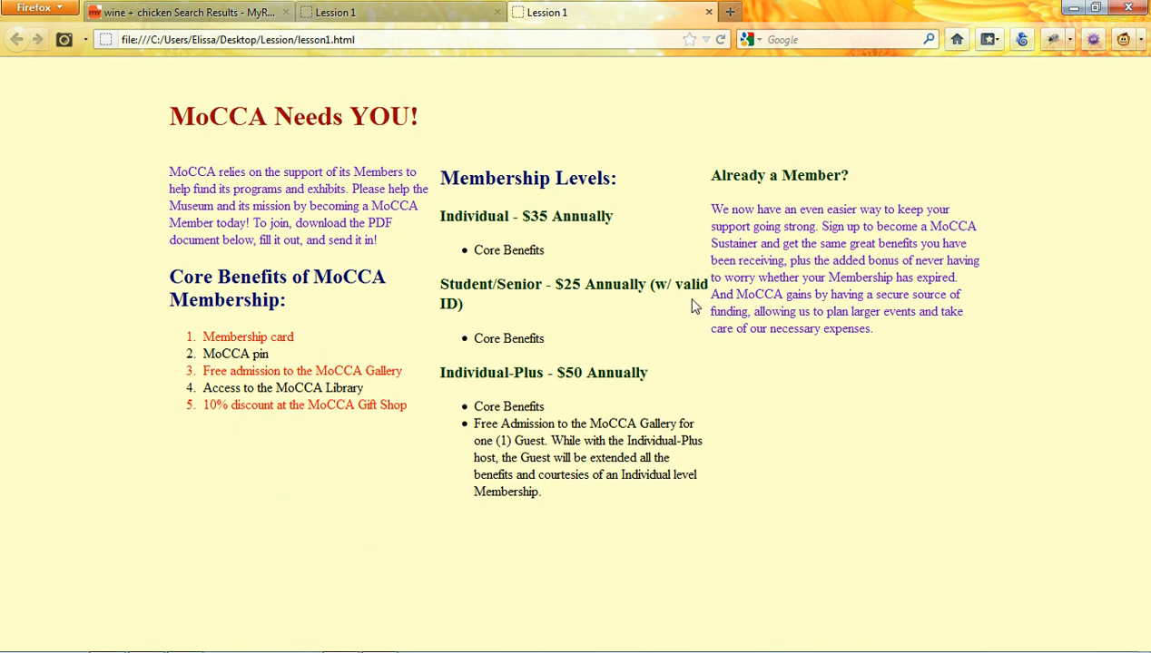
{"action": "mouse_move", "coordinate": [650, 407]}
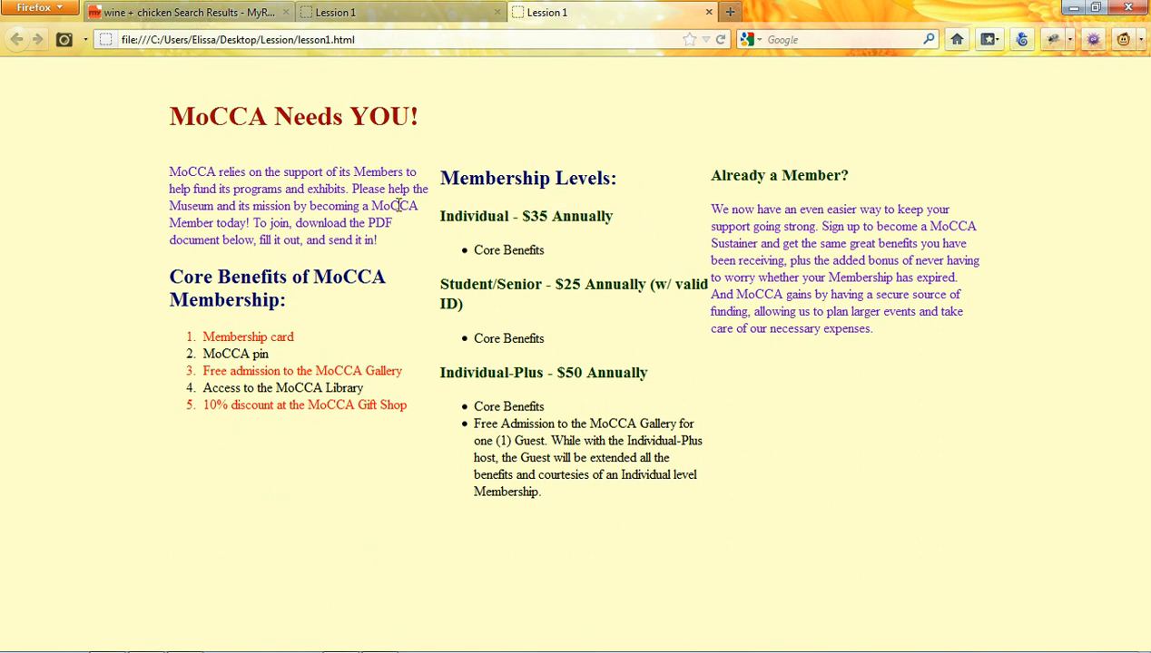
{"action": "mouse_move", "coordinate": [893, 342]}
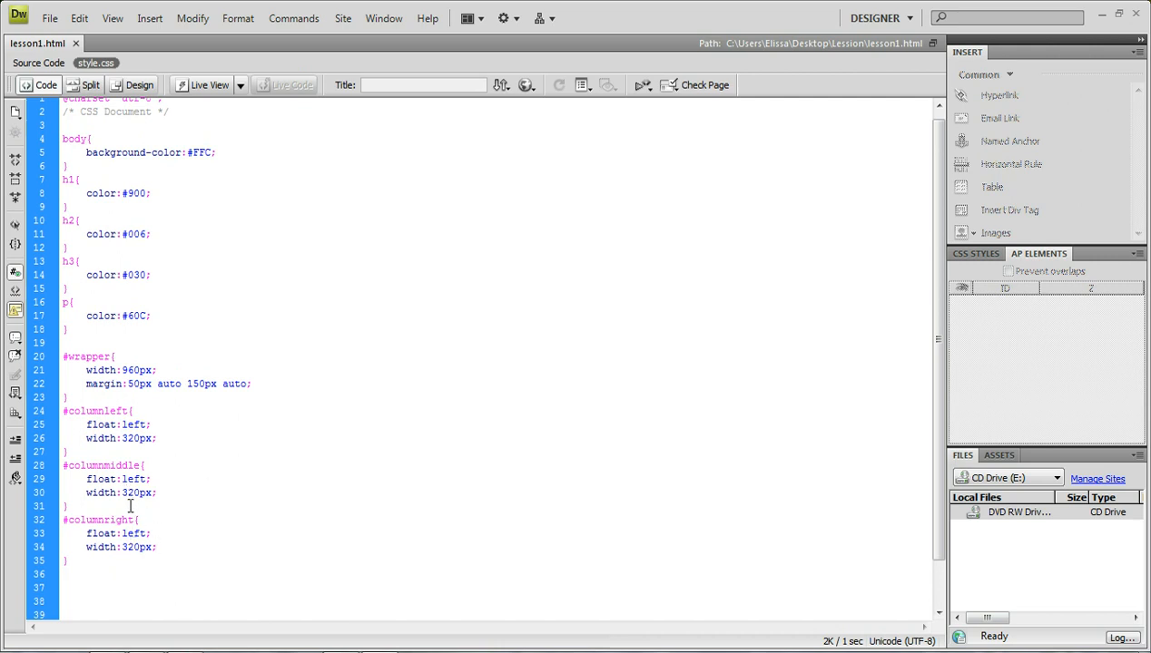
{"action": "mouse_move", "coordinate": [131, 547]}
{"action": "type", "text": "m"}
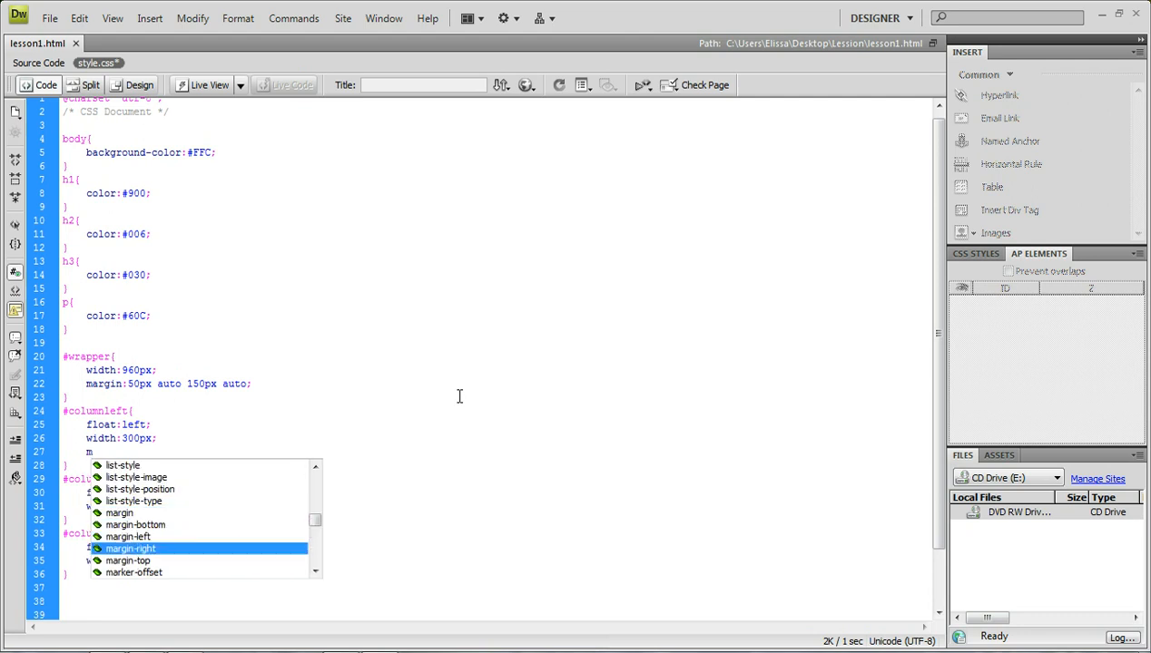
Add margin-right:20px; to the #columnleft rule
{"action": "type", "text": ":20"}
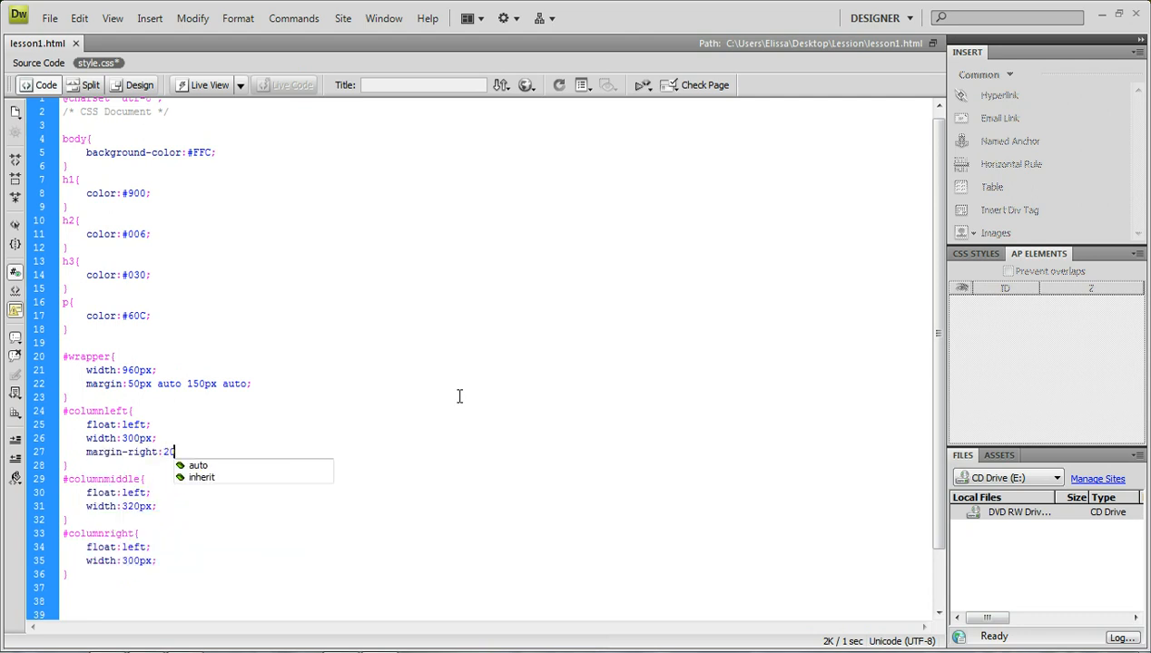
{"action": "type", "text": "px;"}
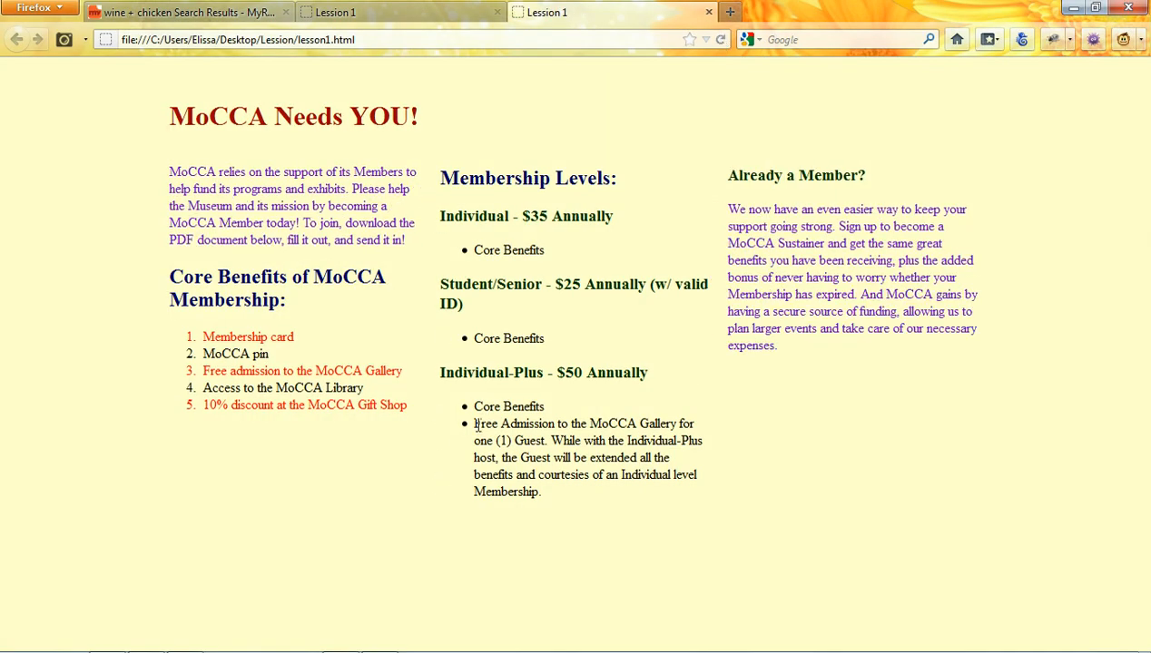
{"action": "mouse_move", "coordinate": [708, 429]}
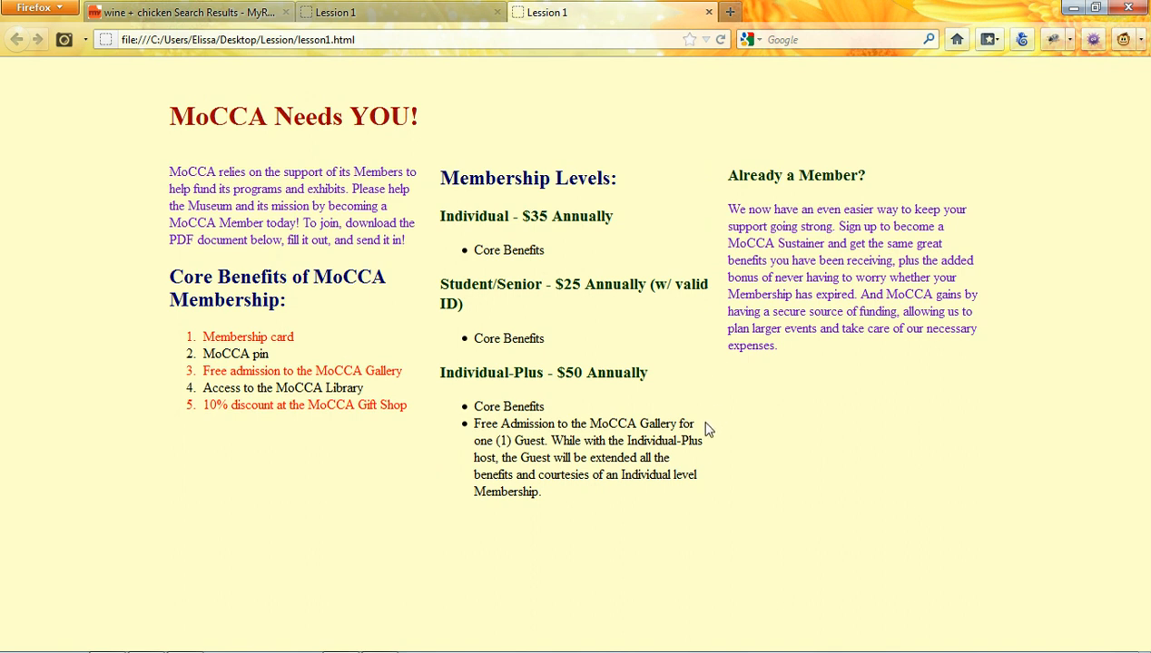
{"action": "mouse_move", "coordinate": [696, 427]}
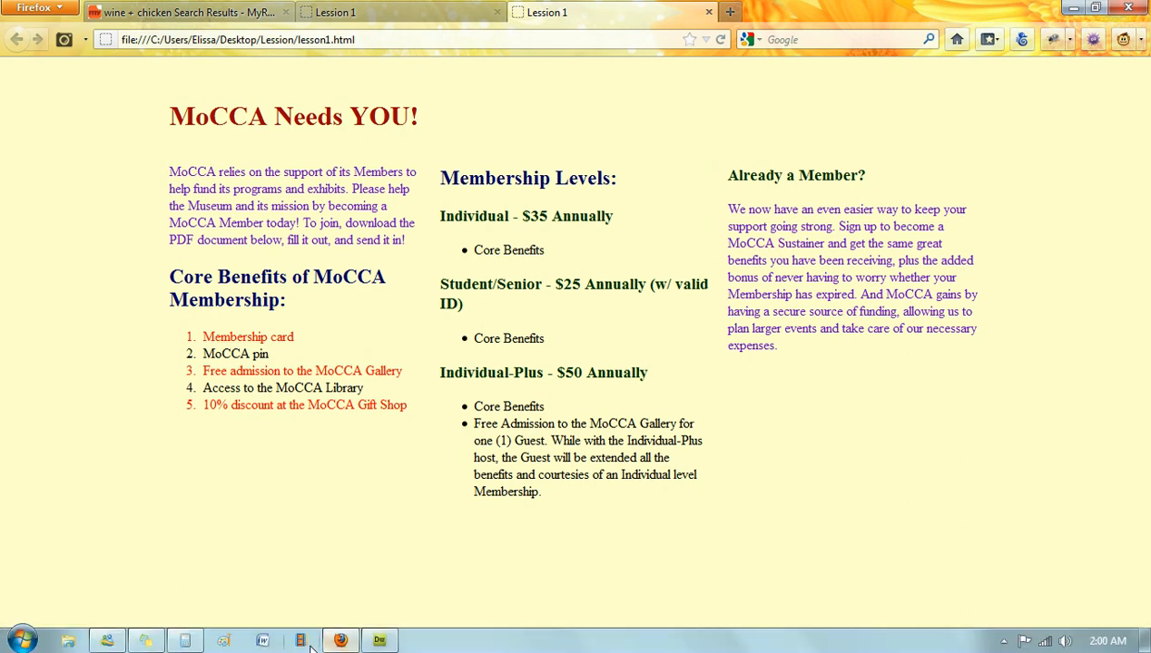
Return from the Firefox preview to the stylesheet in Dreamweaver
{"action": "left_click", "coordinate": [379, 641]}
{"action": "type", "text": "padding-left:"}
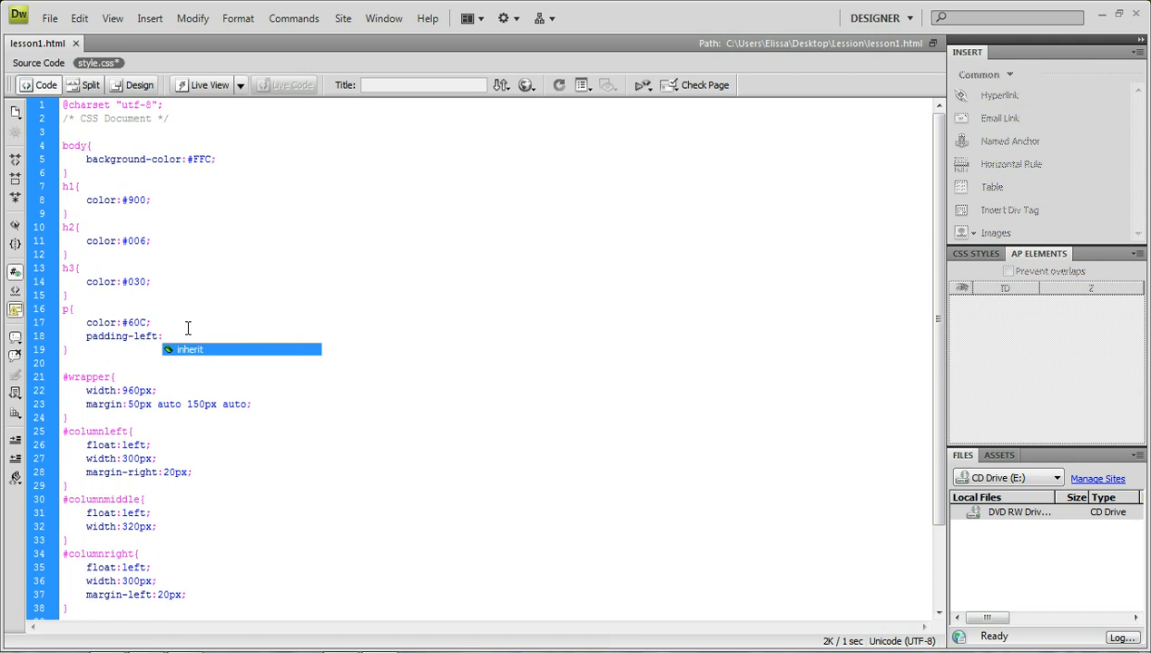
Add padding-left:25px; to the p rule in style.css
{"action": "type", "text": "2"}
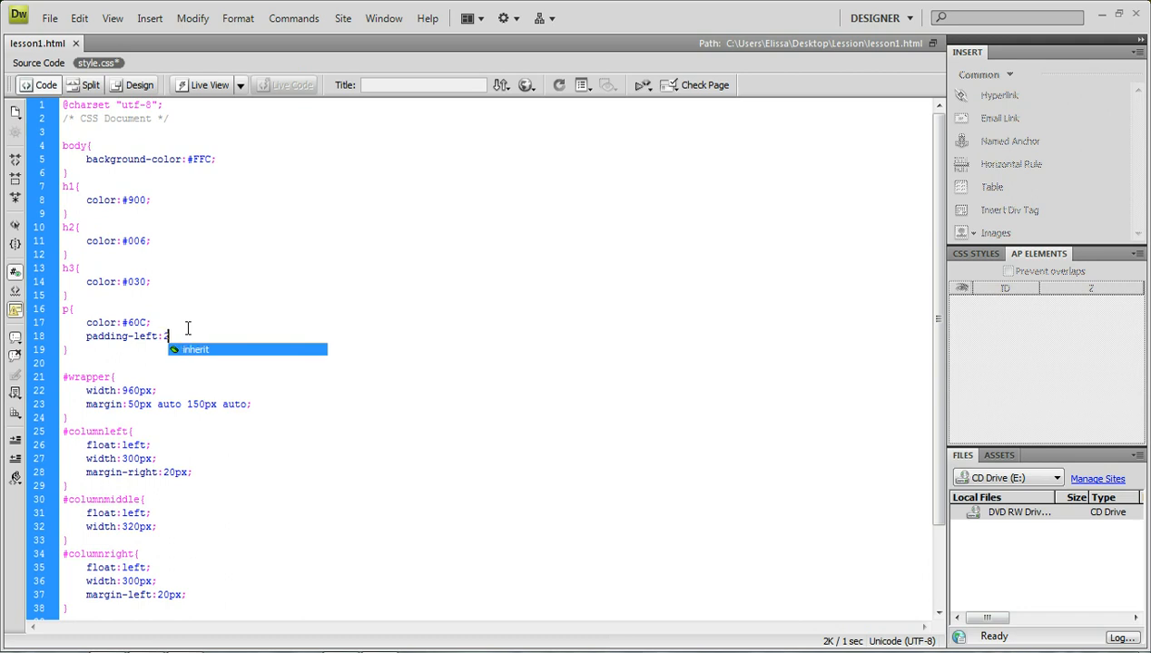
{"action": "type", "text": "5px;"}
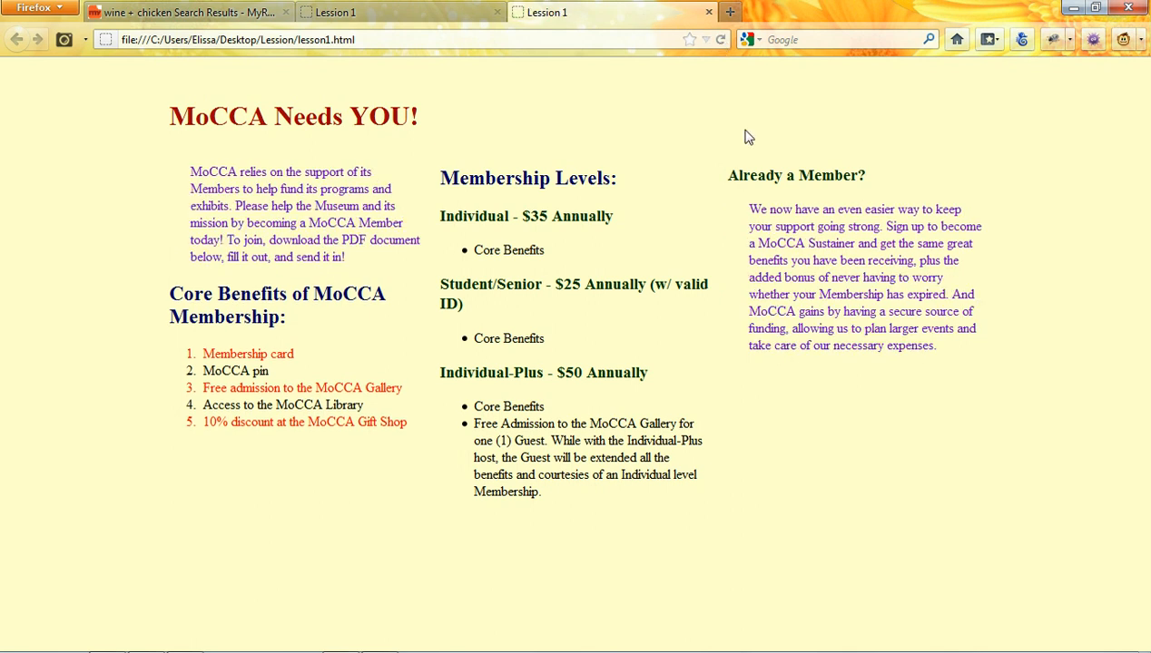
{"action": "mouse_move", "coordinate": [930, 221]}
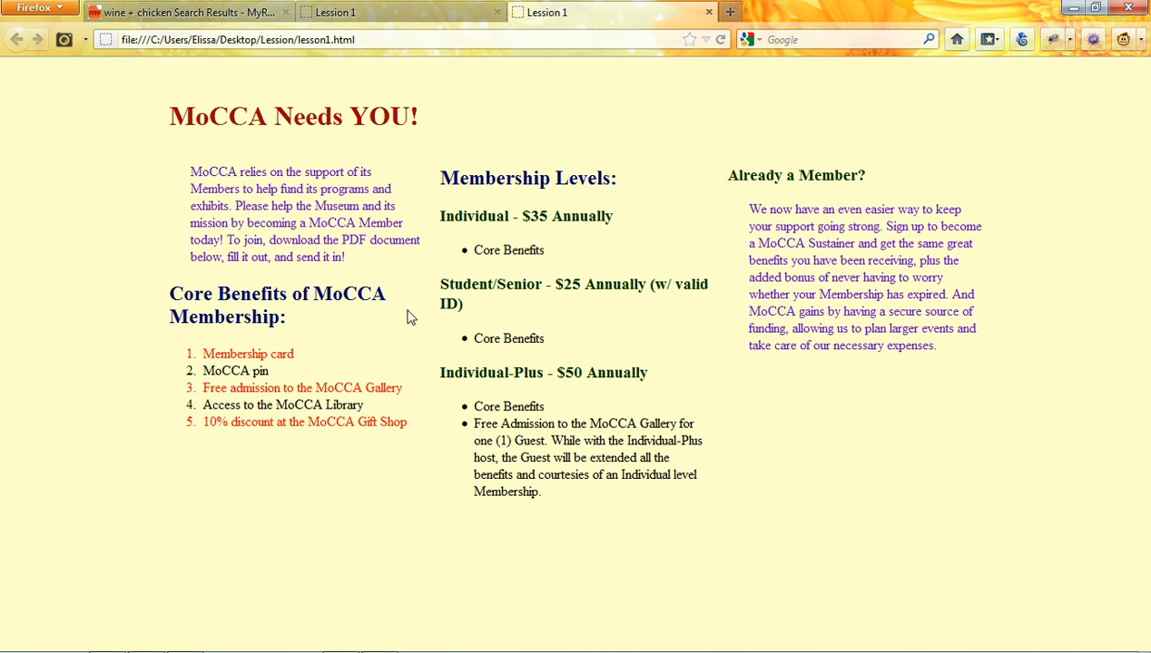
{"action": "mouse_move", "coordinate": [885, 515]}
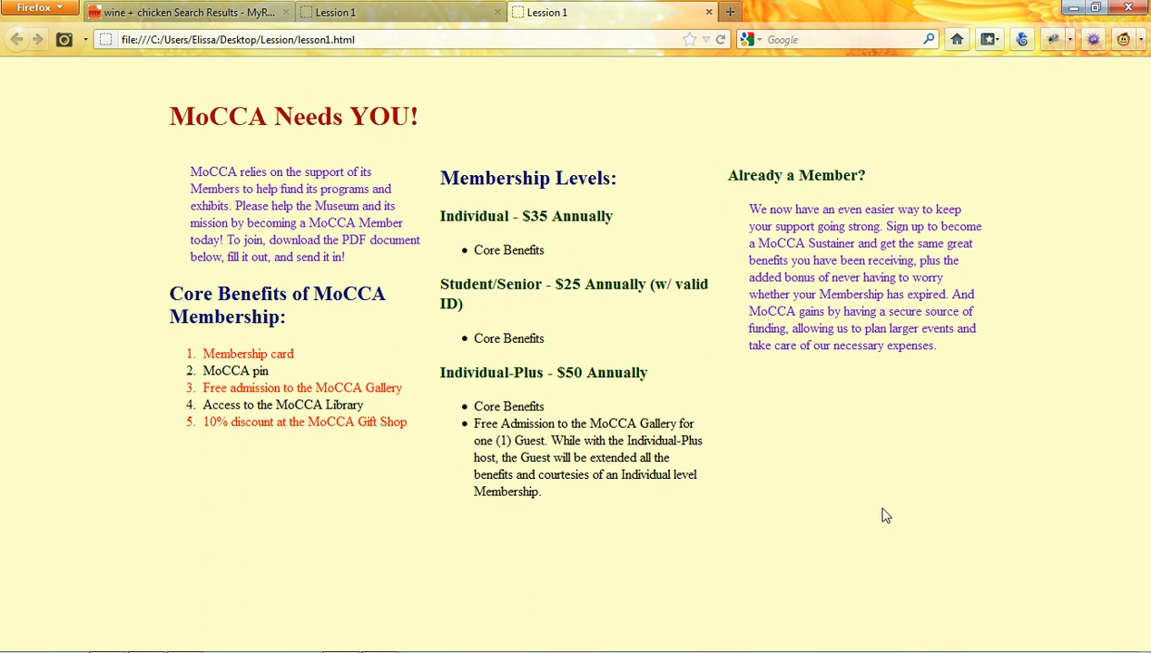
{"action": "mouse_move", "coordinate": [161, 117]}
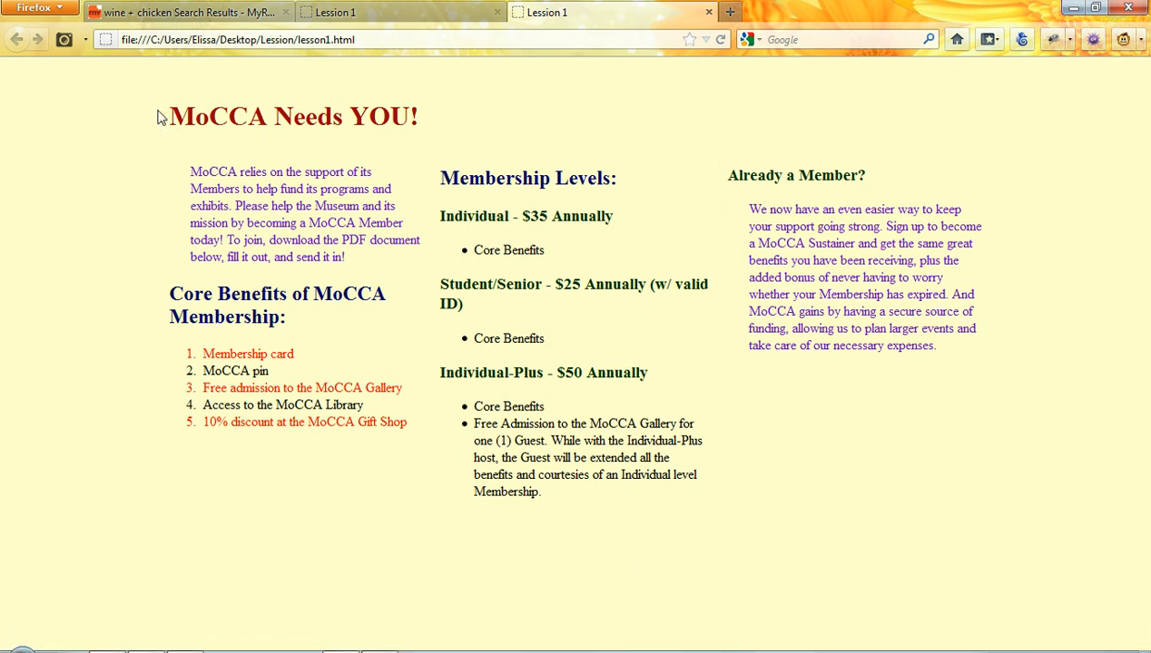
{"action": "mouse_move", "coordinate": [166, 291]}
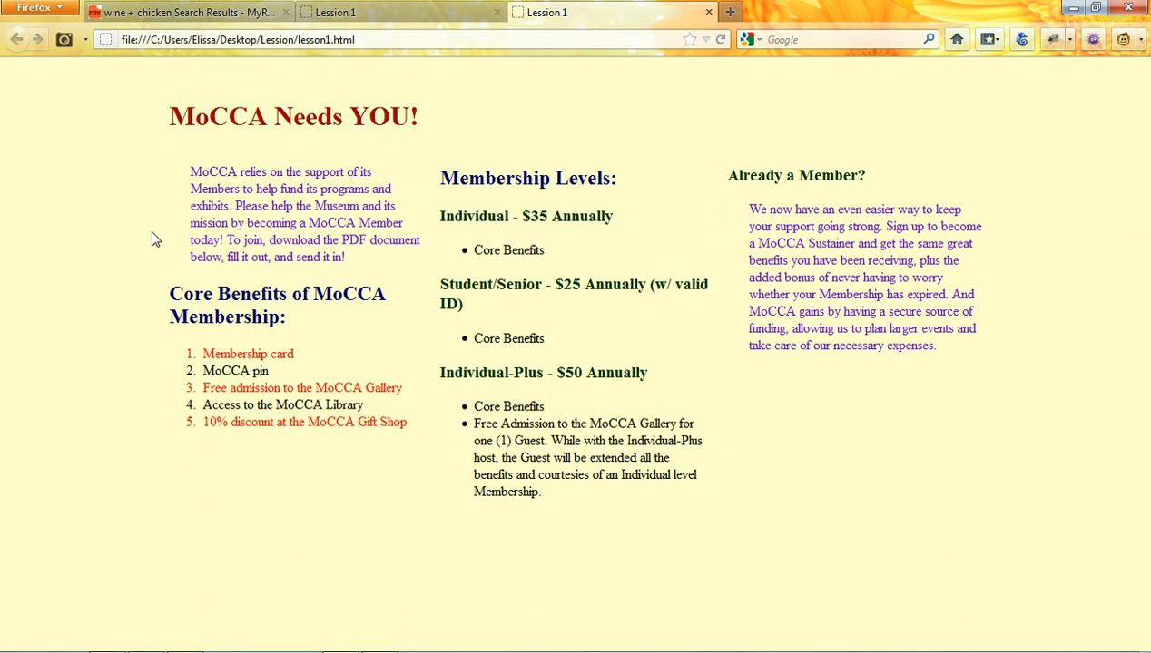
{"action": "mouse_move", "coordinate": [237, 283]}
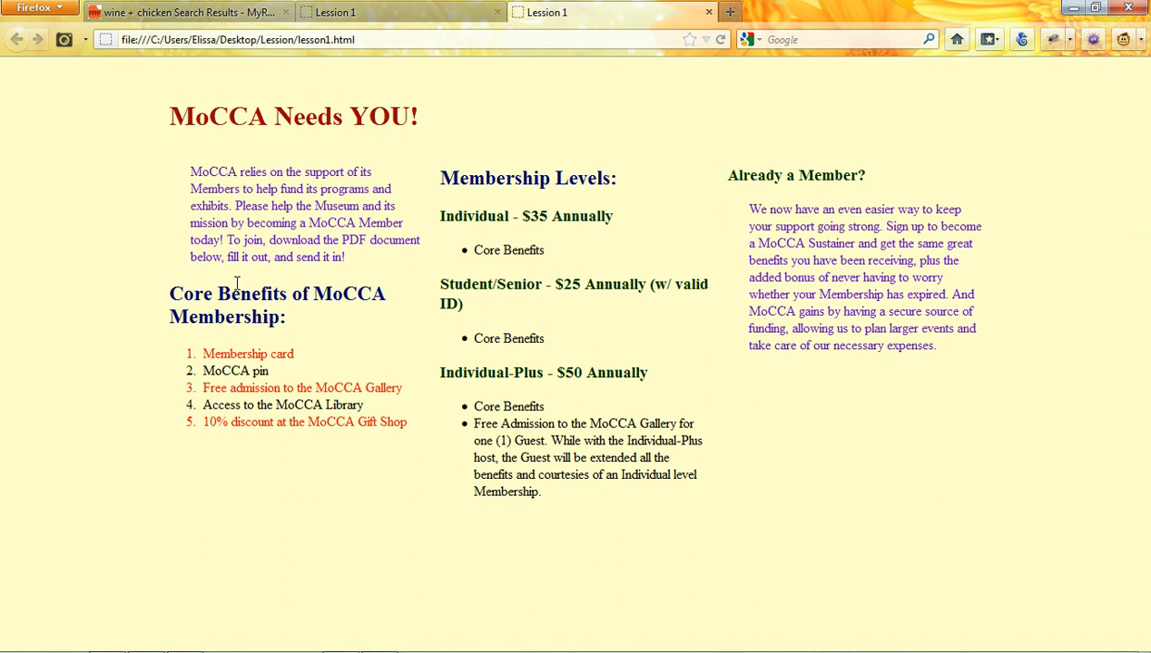
{"action": "mouse_move", "coordinate": [100, 161]}
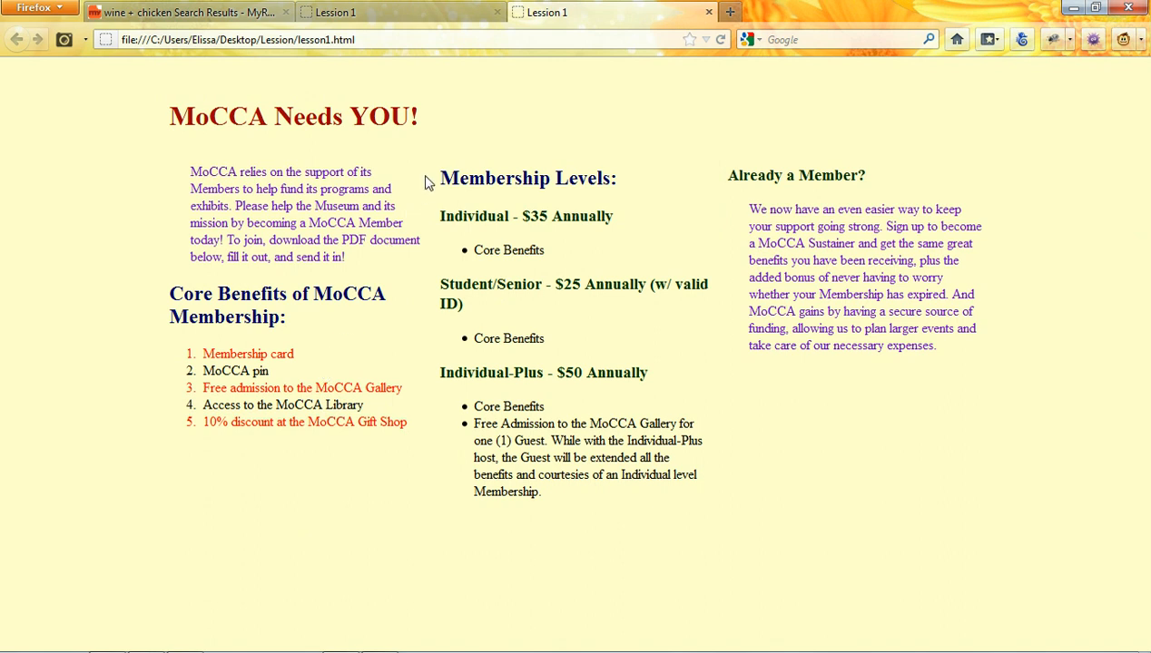
{"action": "mouse_move", "coordinate": [198, 171]}
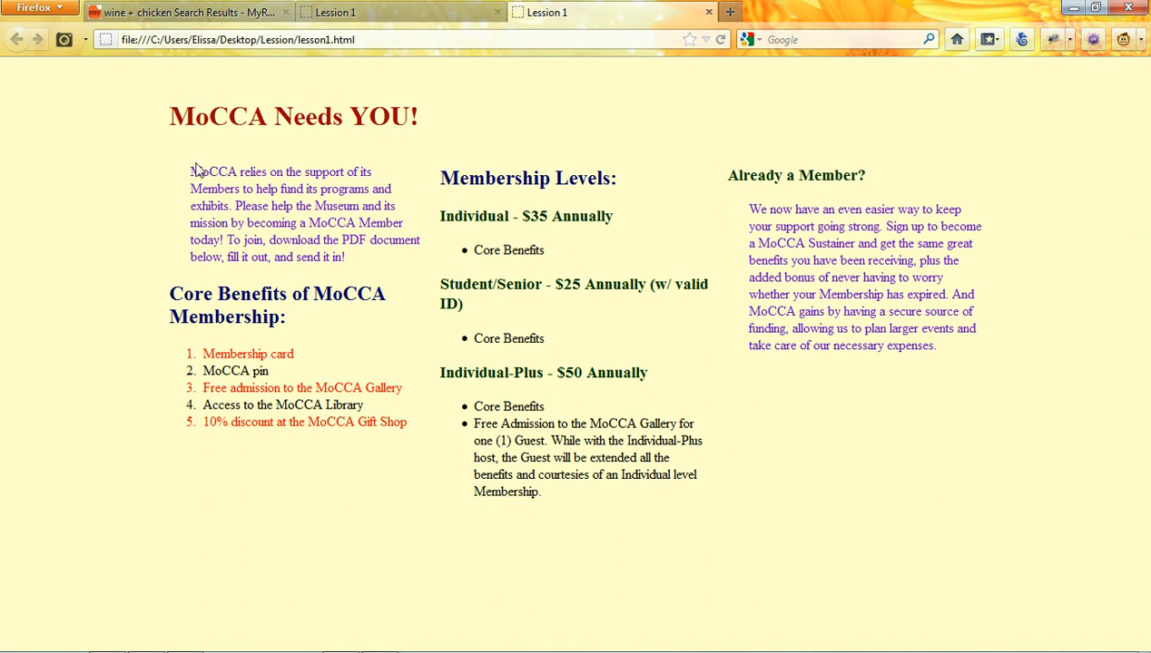
{"action": "mouse_move", "coordinate": [717, 146]}
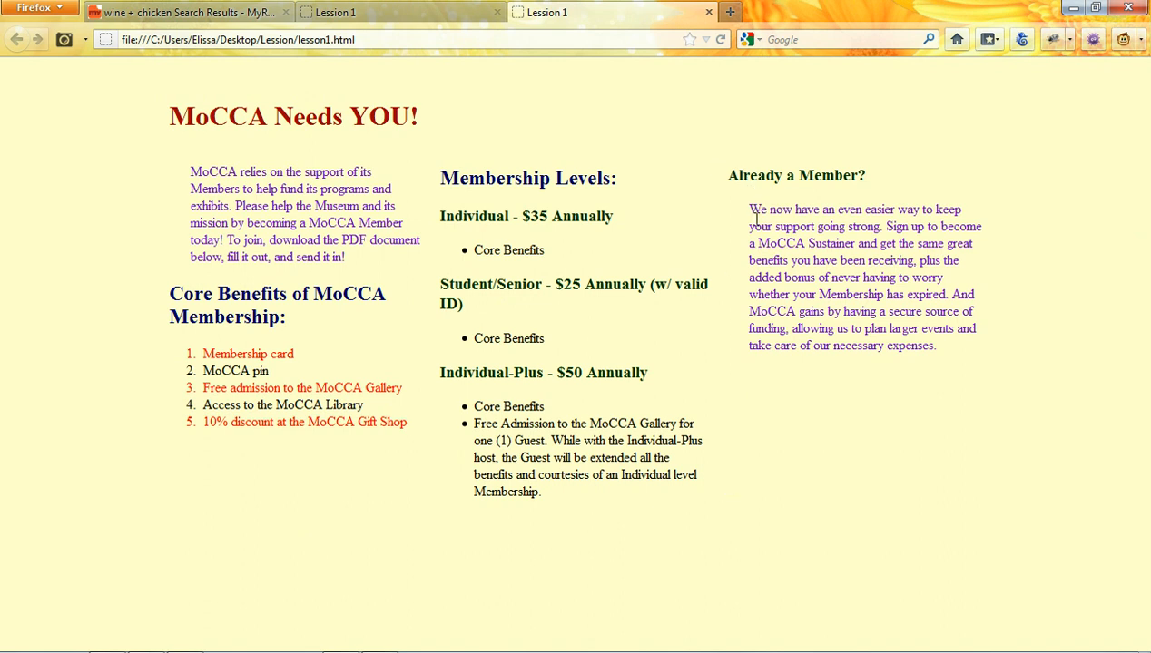
{"action": "mouse_move", "coordinate": [731, 204]}
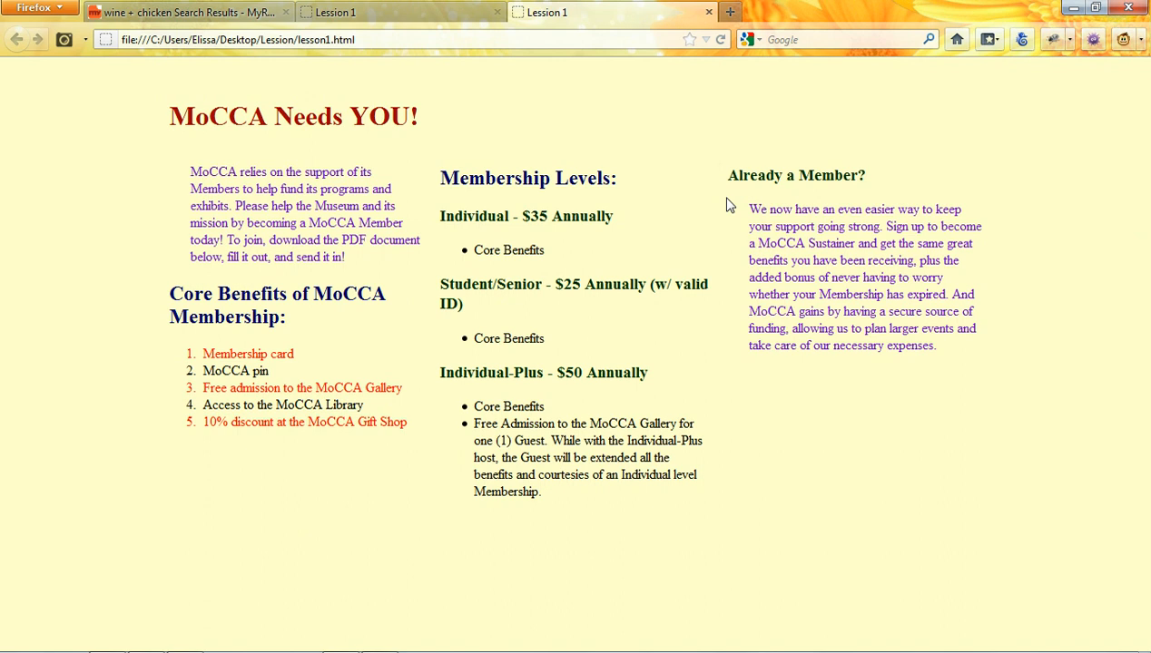
{"action": "mouse_move", "coordinate": [745, 193]}
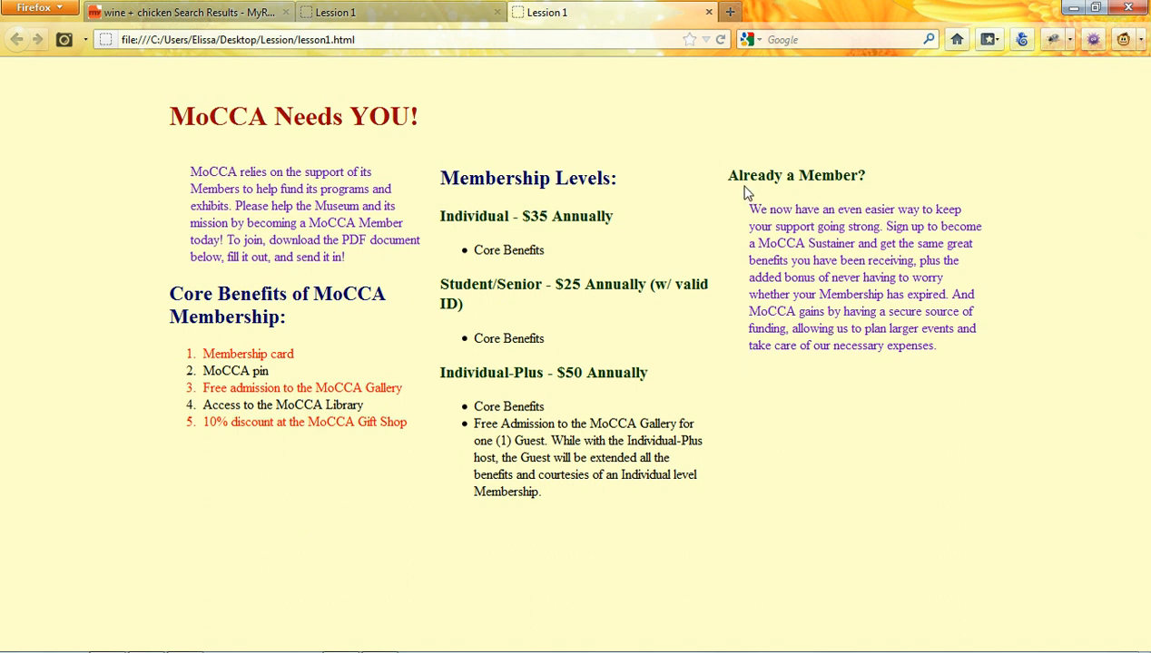
{"action": "mouse_move", "coordinate": [1010, 370]}
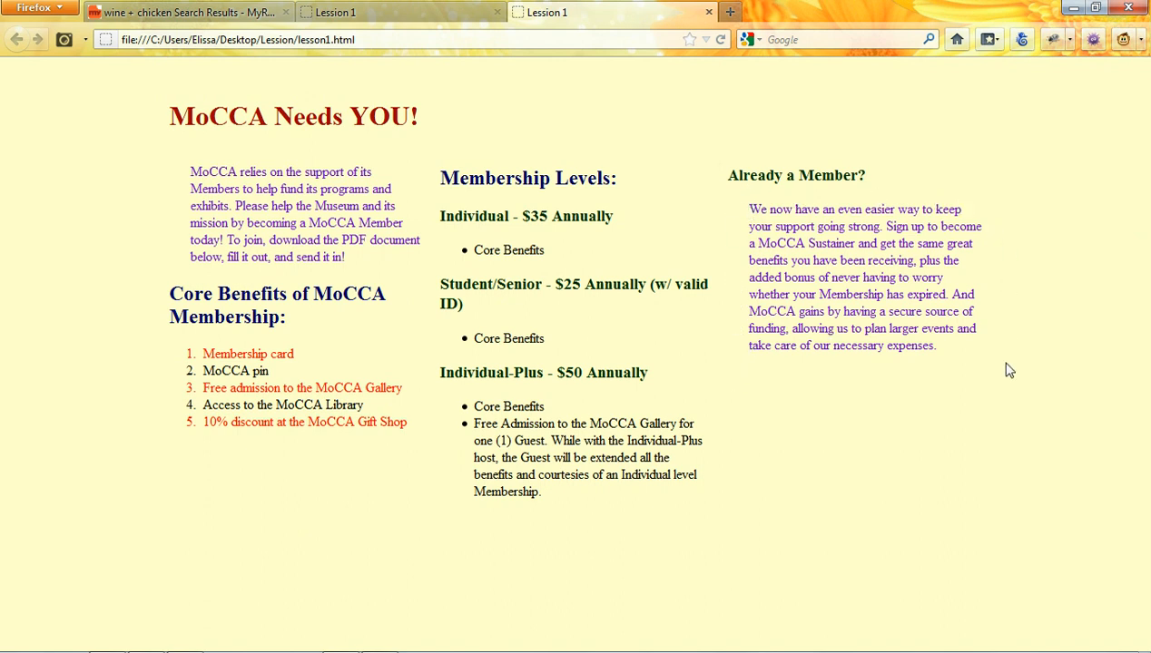
{"action": "mouse_move", "coordinate": [1008, 236]}
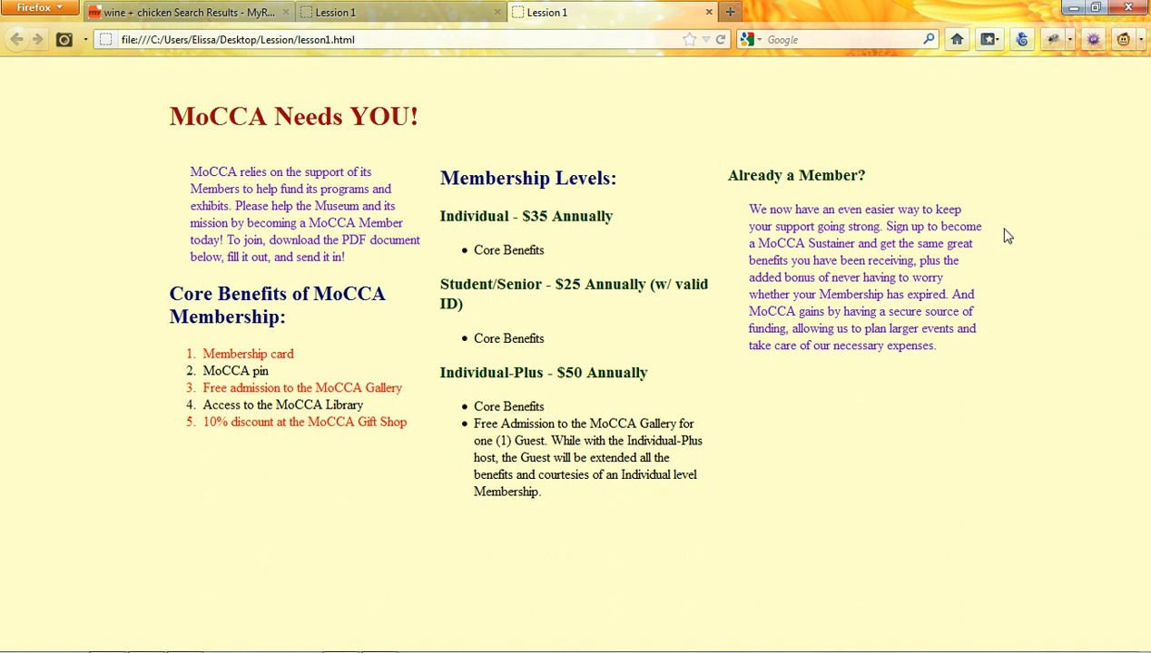
{"action": "mouse_move", "coordinate": [743, 369]}
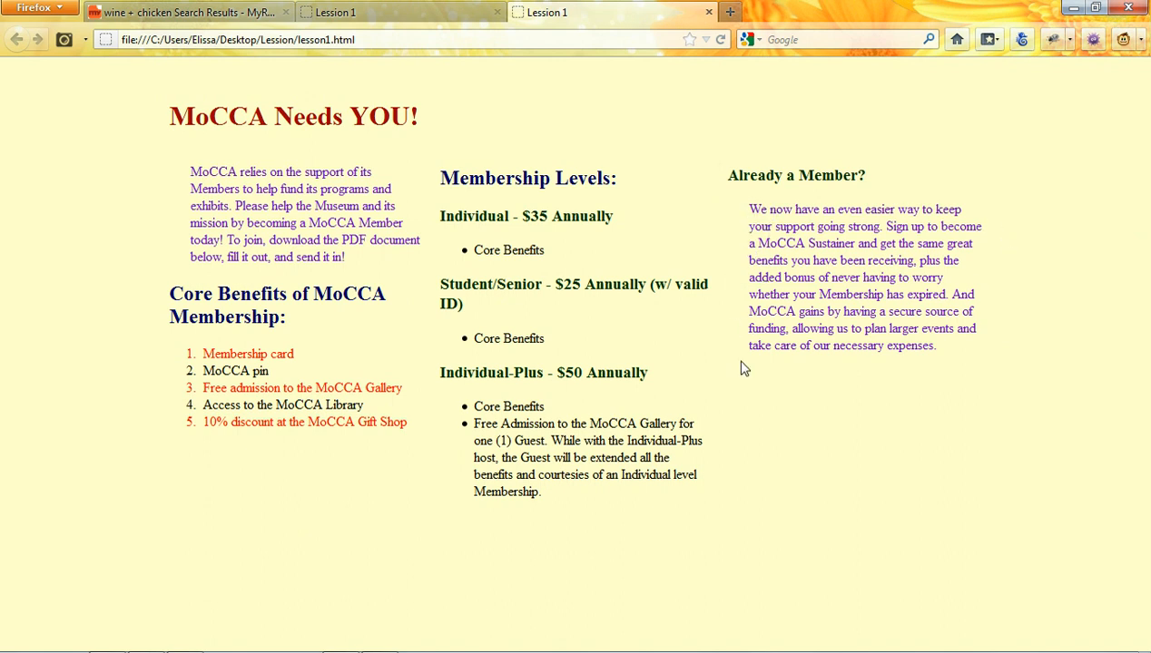
{"action": "mouse_move", "coordinate": [674, 526]}
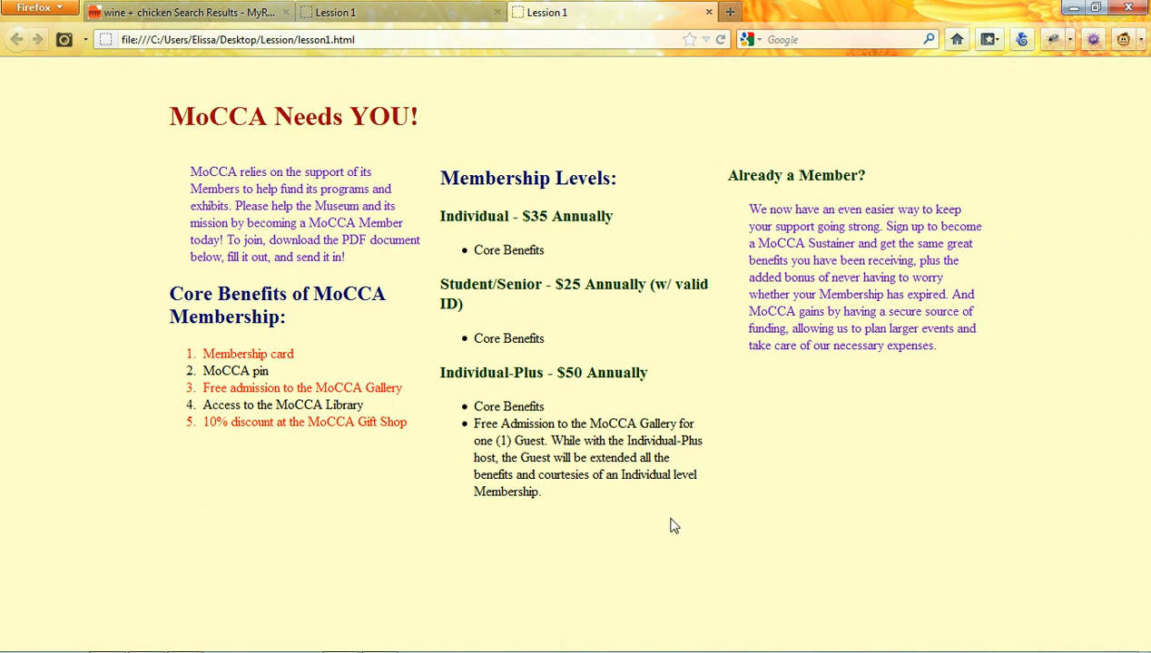
{"action": "mouse_move", "coordinate": [674, 505]}
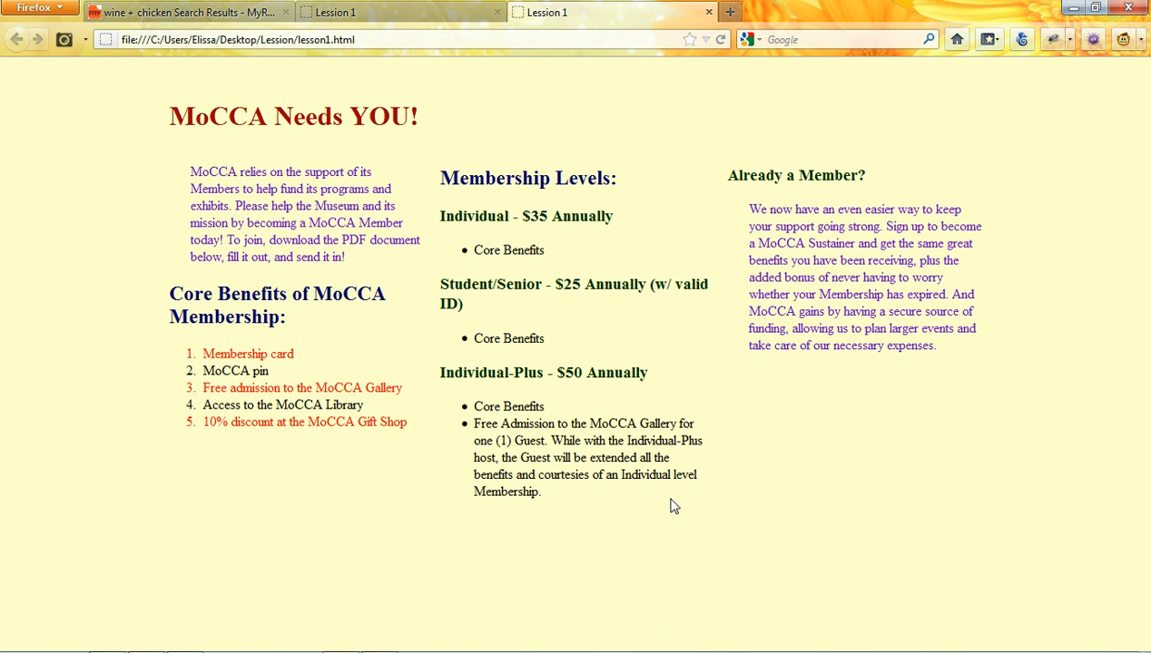
{"action": "mouse_move", "coordinate": [681, 265]}
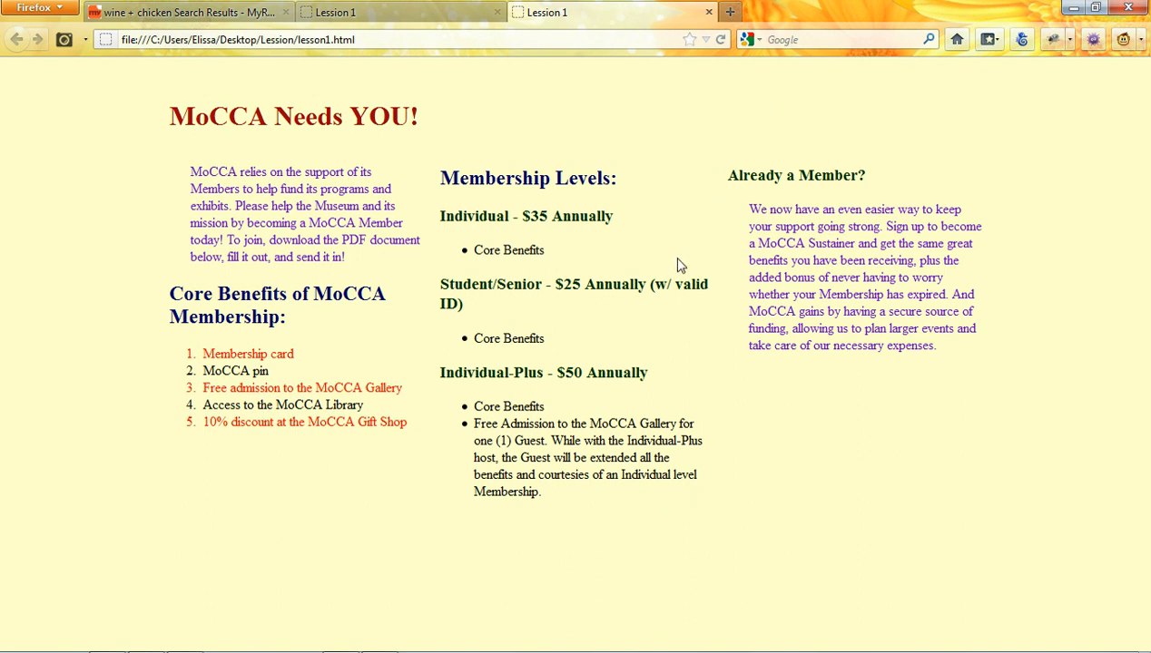
{"action": "mouse_move", "coordinate": [717, 426]}
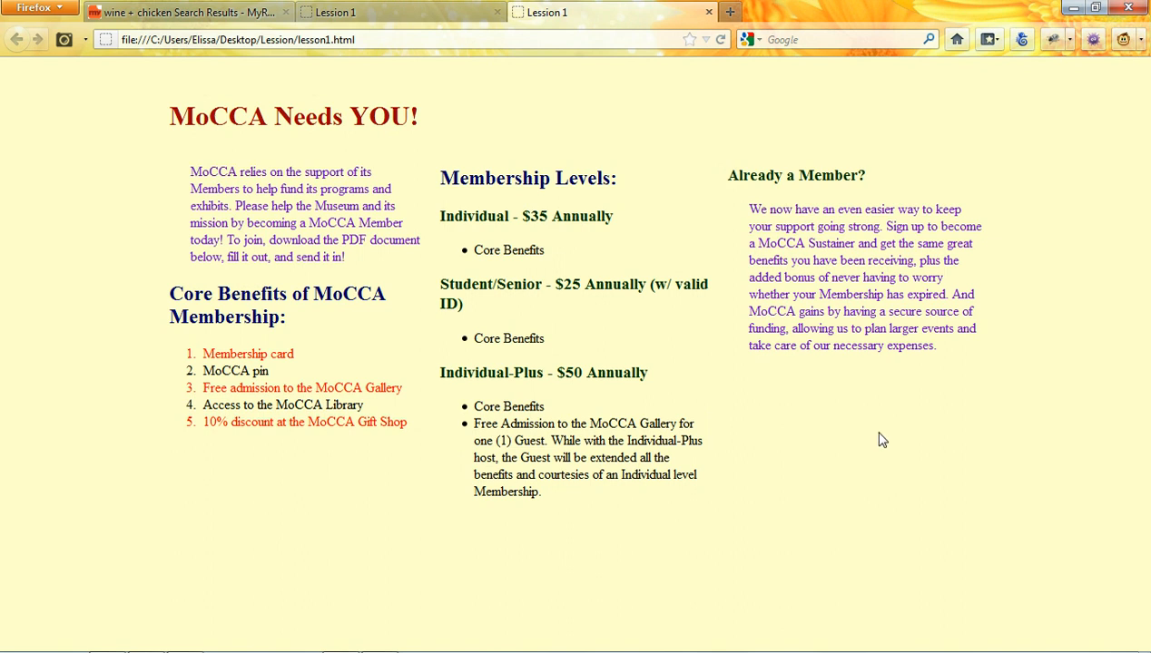
{"action": "mouse_move", "coordinate": [858, 444]}
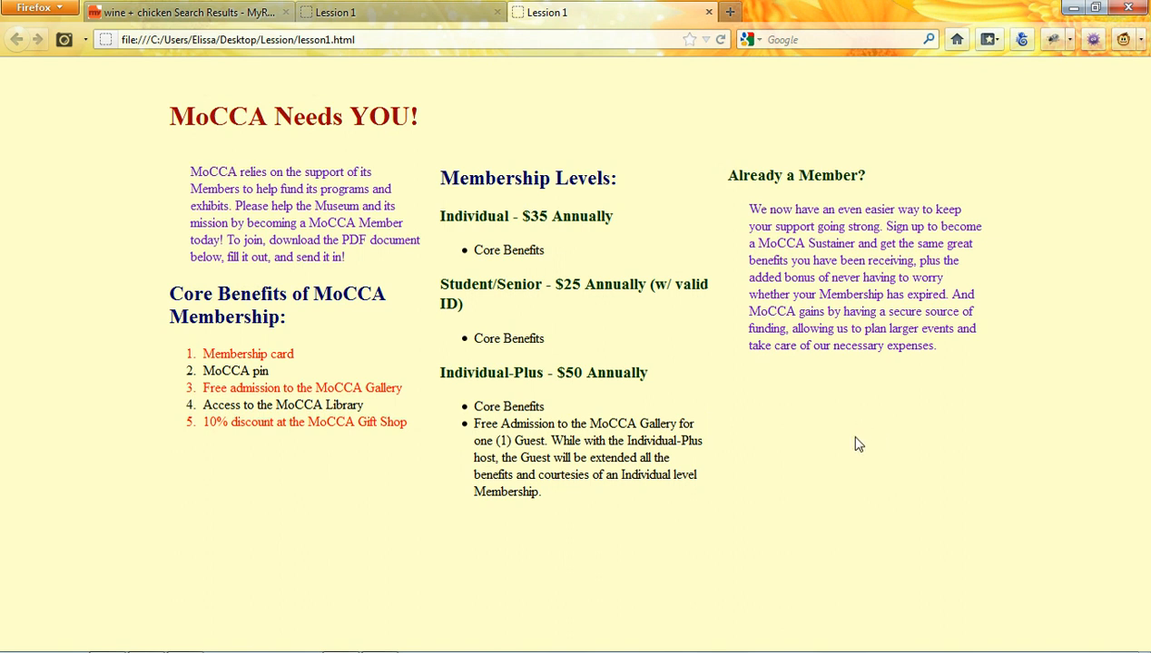
{"action": "mouse_move", "coordinate": [857, 436]}
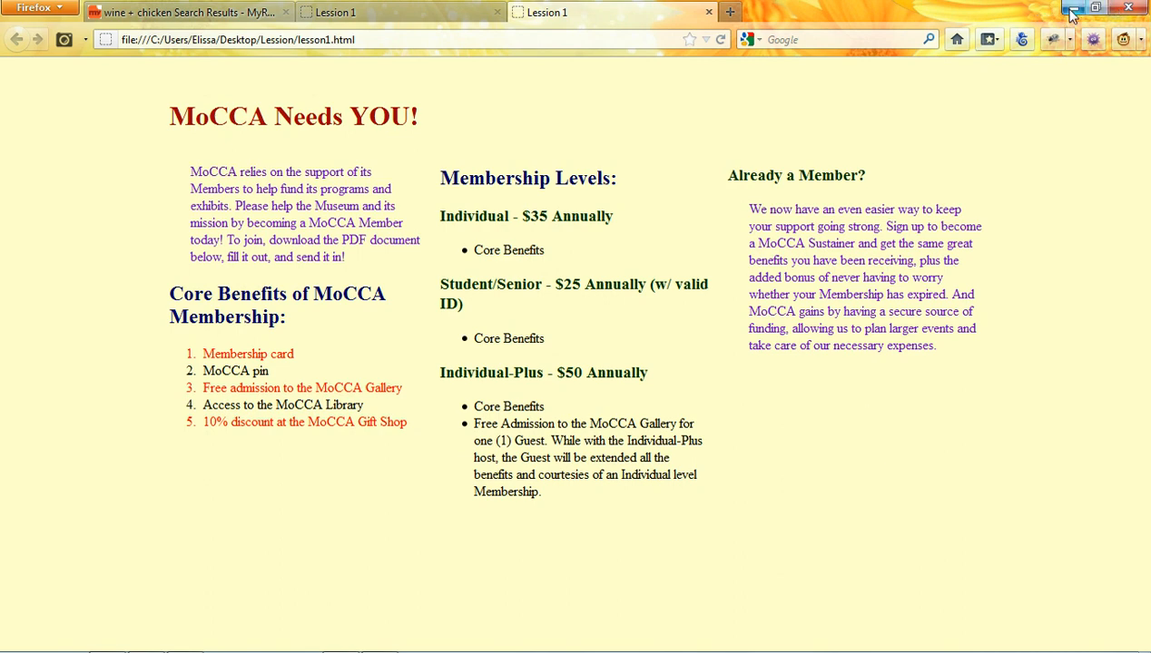
Minimize Firefox after checking the indented paragraphs, returning to style.css
{"action": "left_click", "coordinate": [1072, 7]}
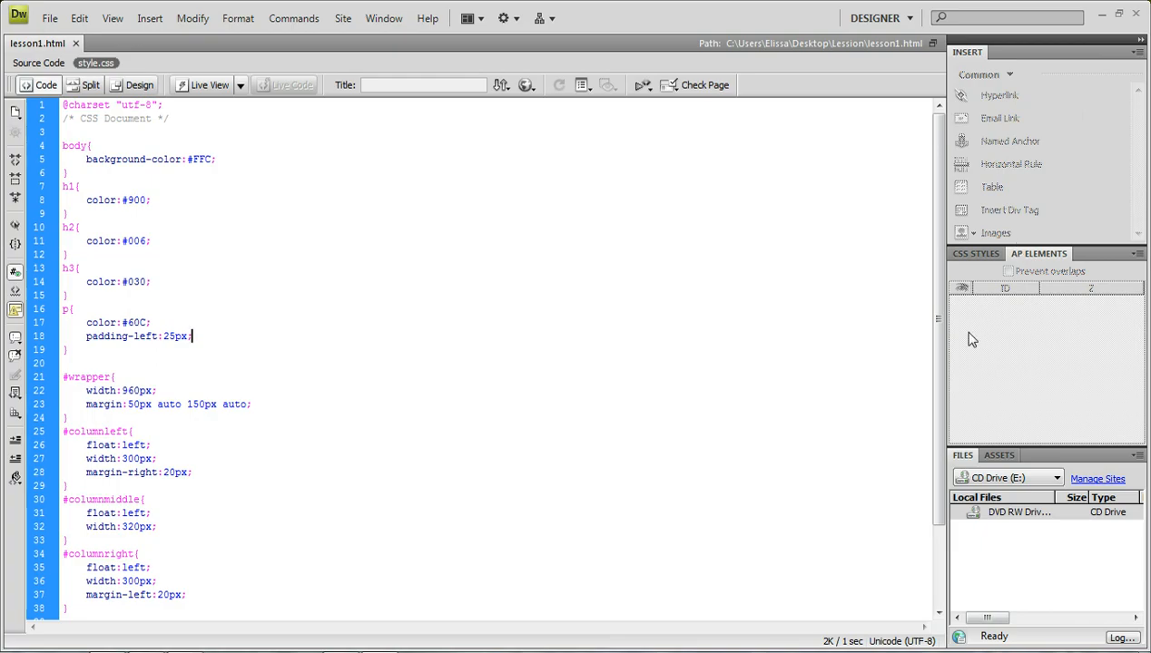